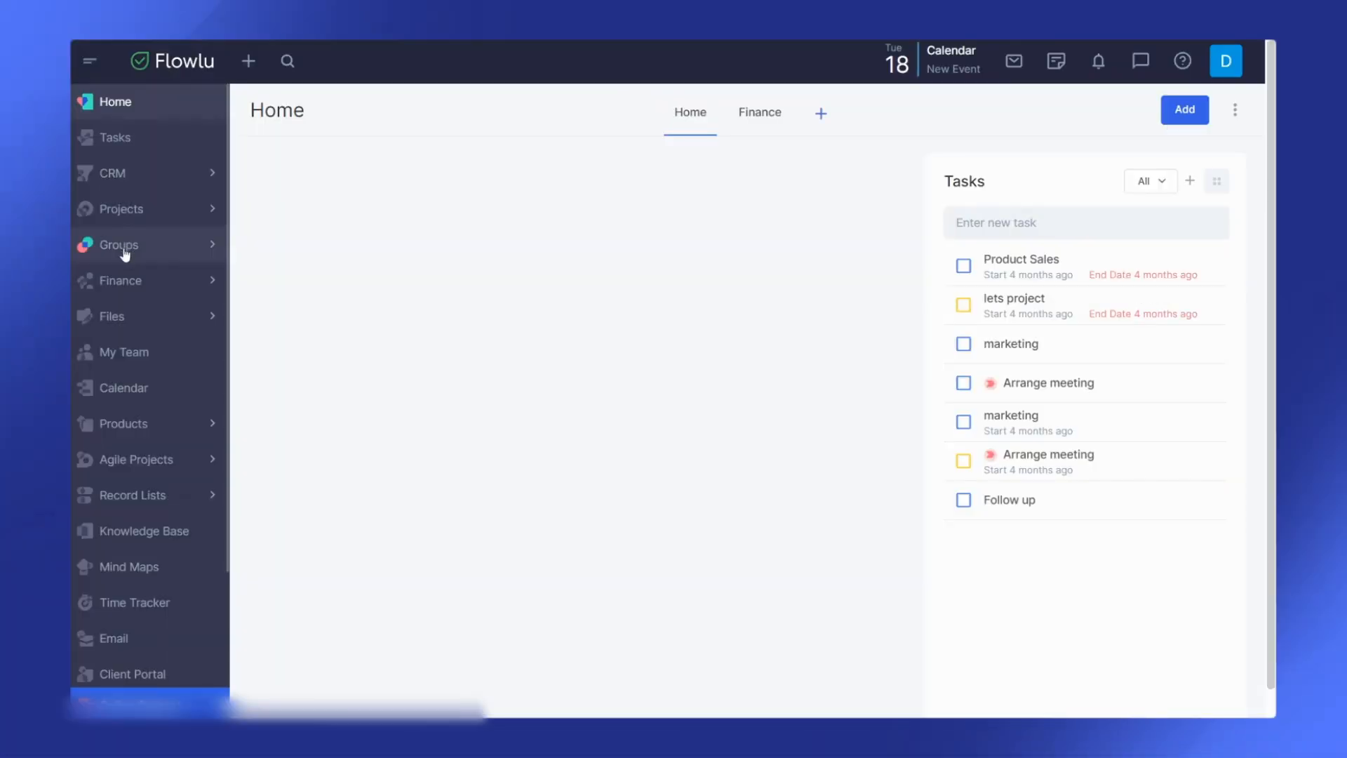
Expand Projects in the sidebar and start a blank New Project form from the list.
click(122, 209)
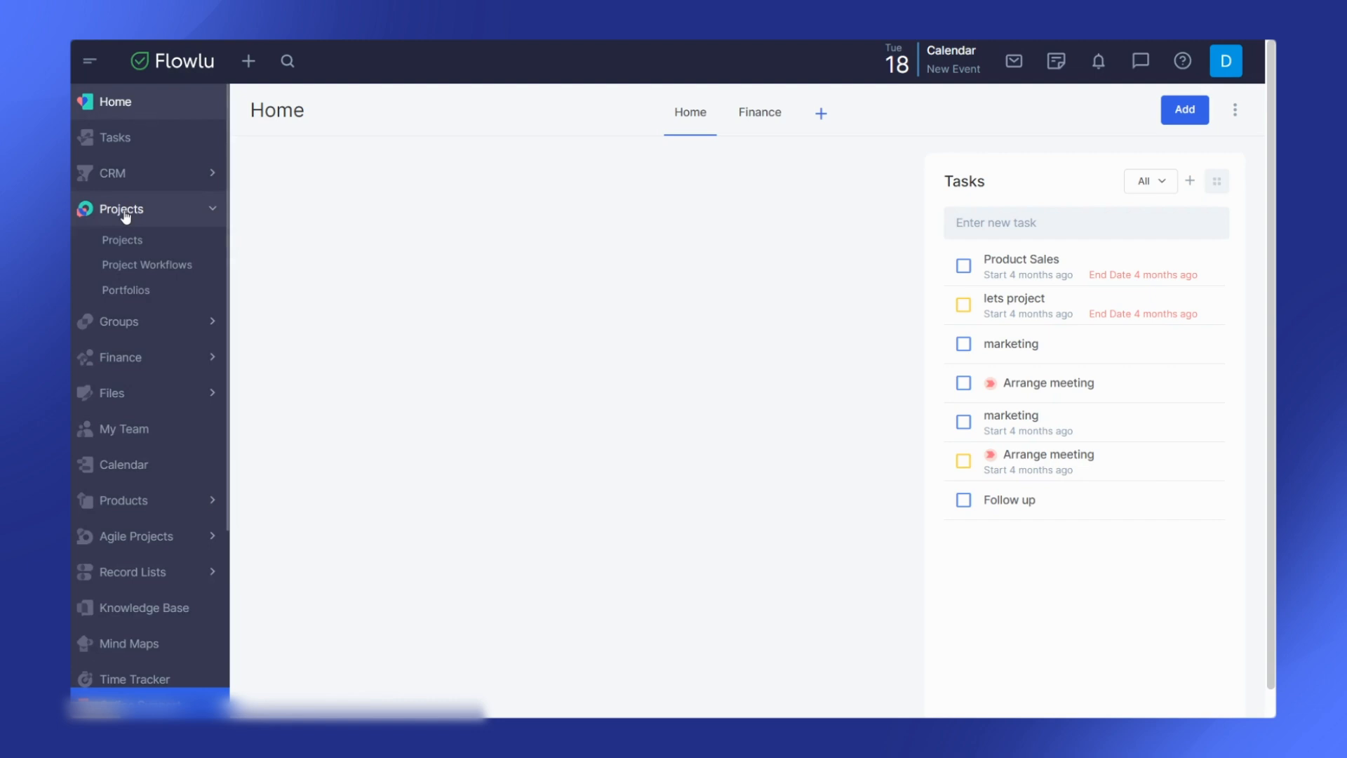
mouse_move(146, 265)
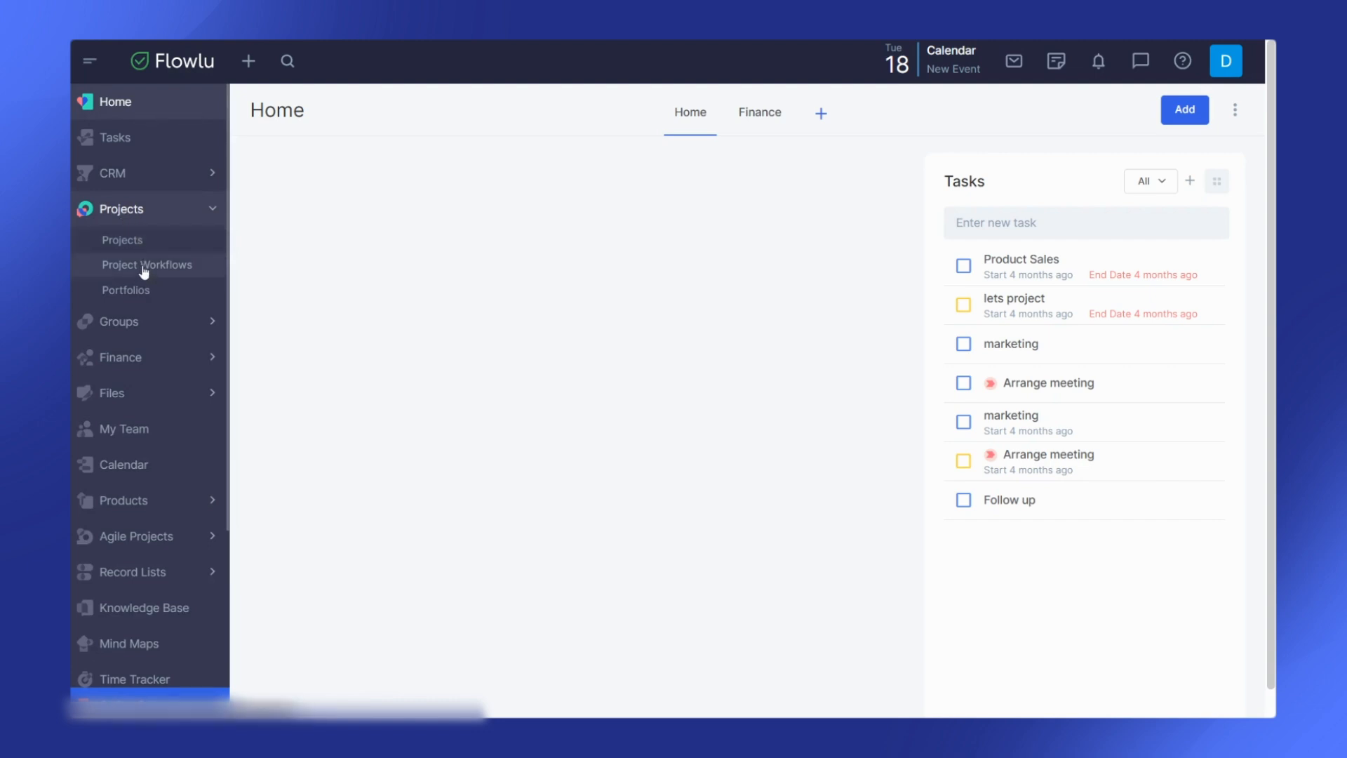
mouse_move(148, 240)
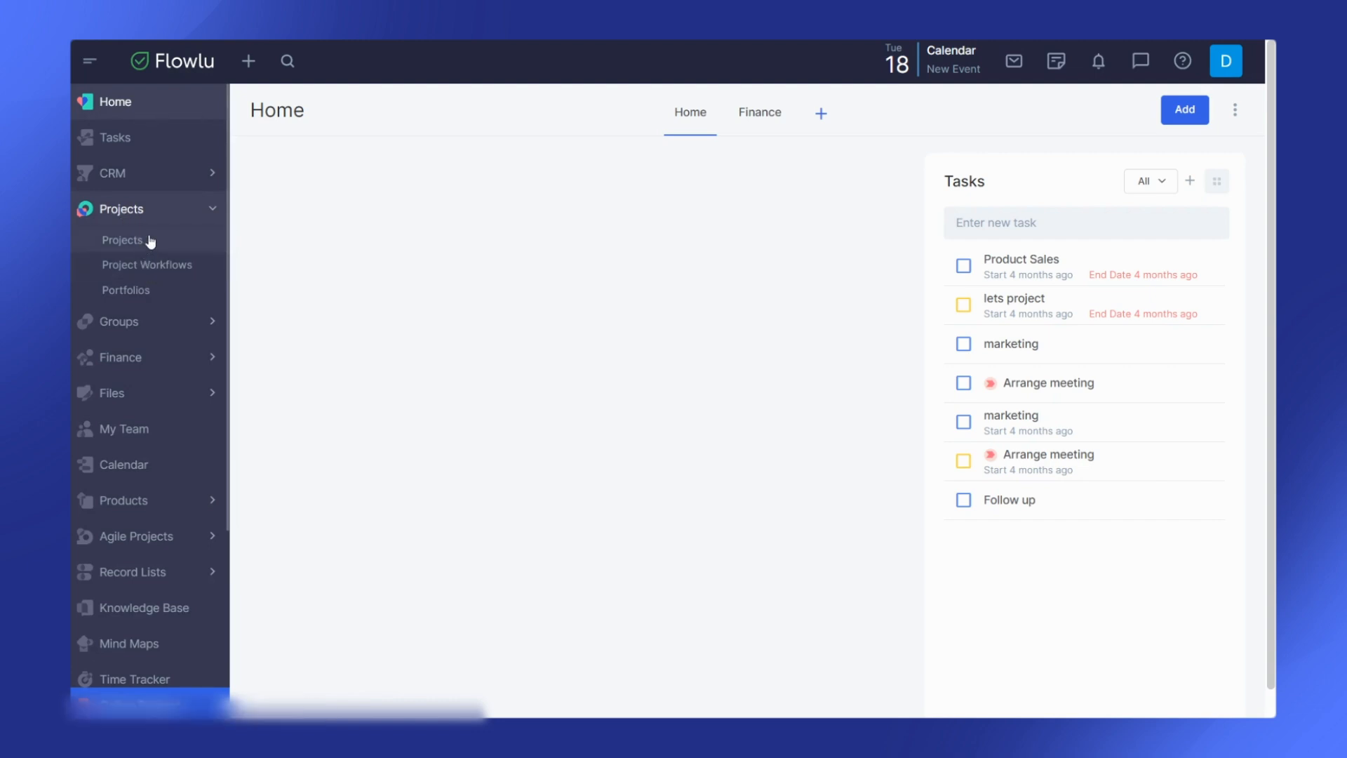
click(123, 240)
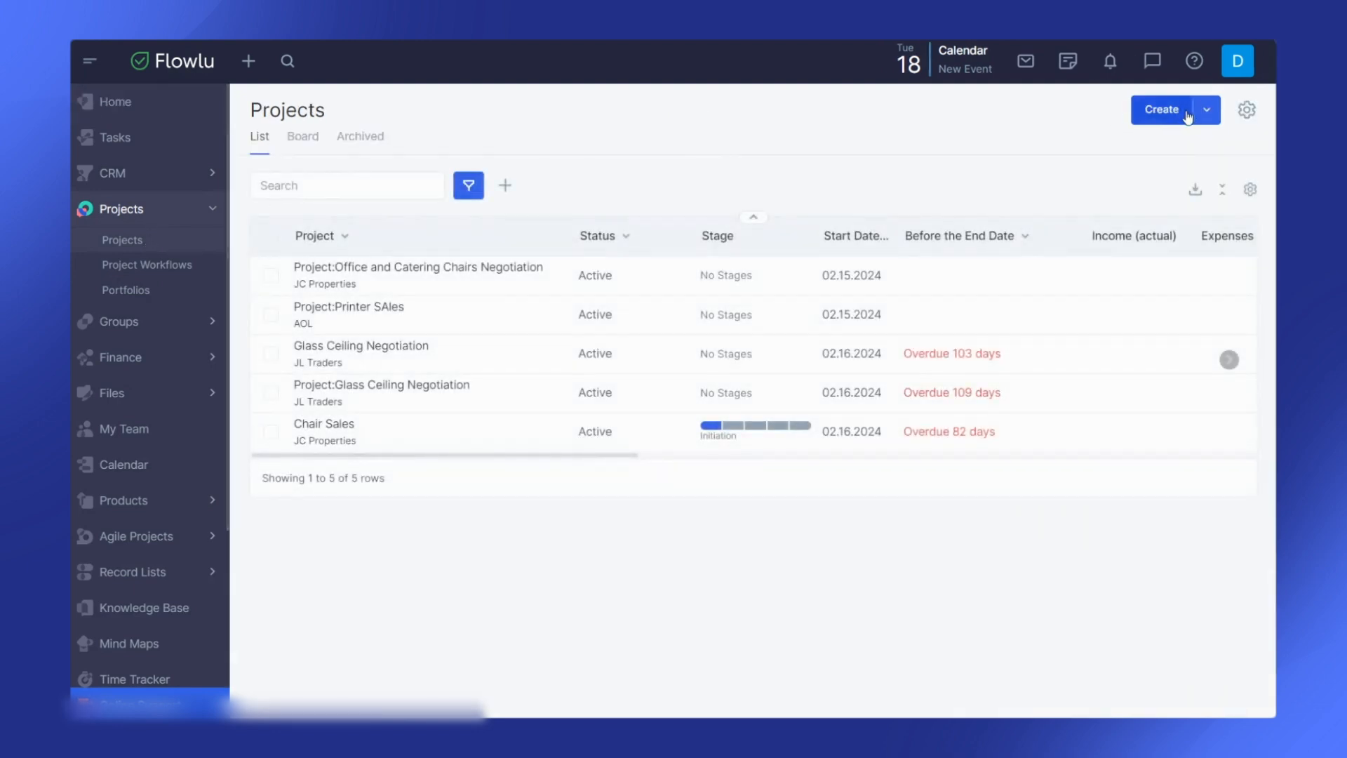
click(1162, 109)
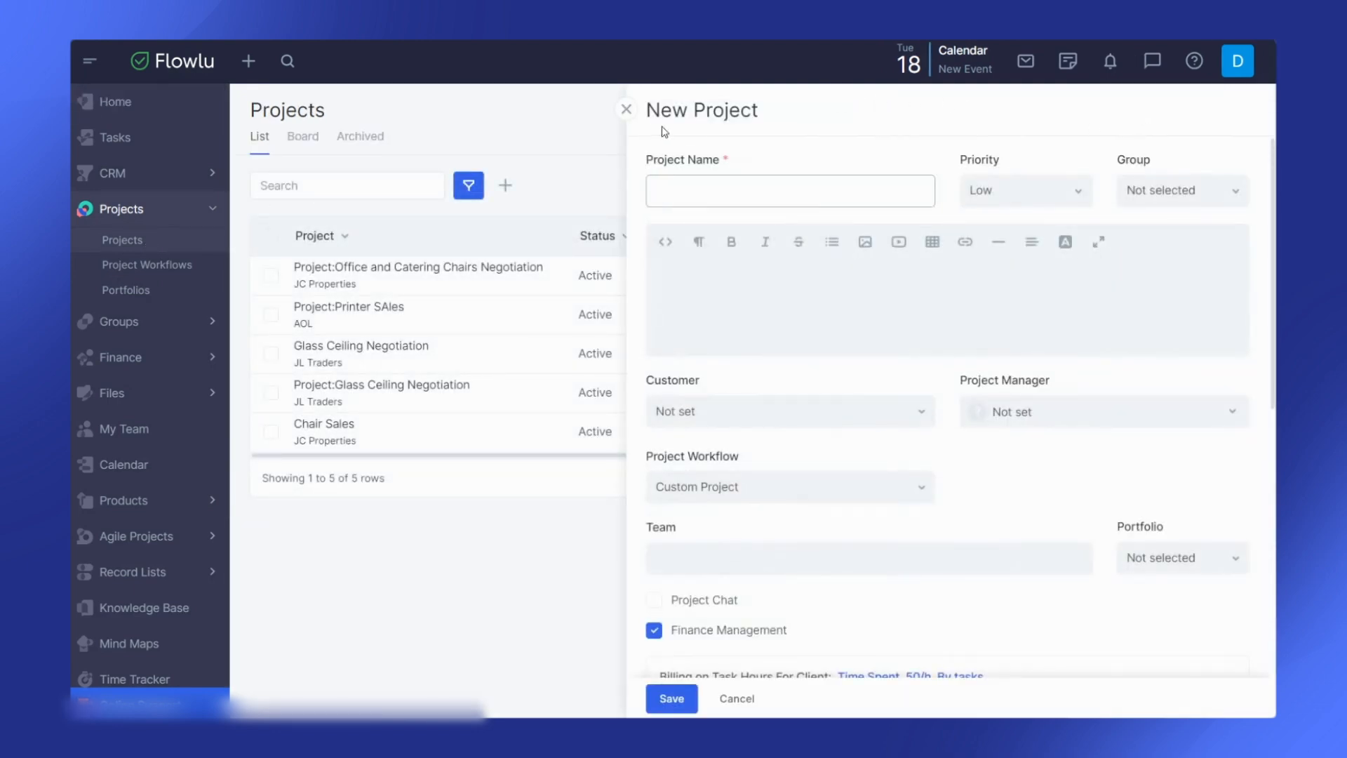
Dismiss the empty form, then open and close a new project form on the New Workflow board.
click(627, 109)
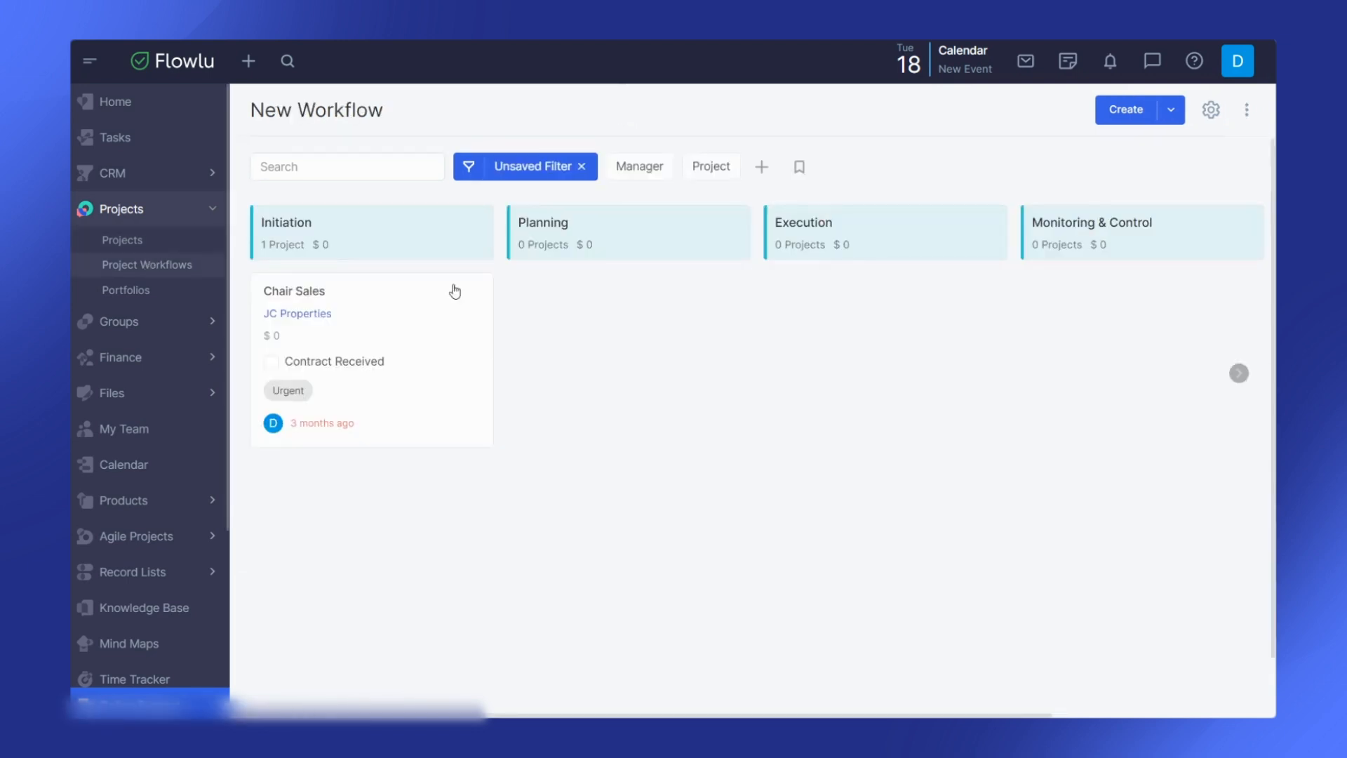
mouse_move(683, 299)
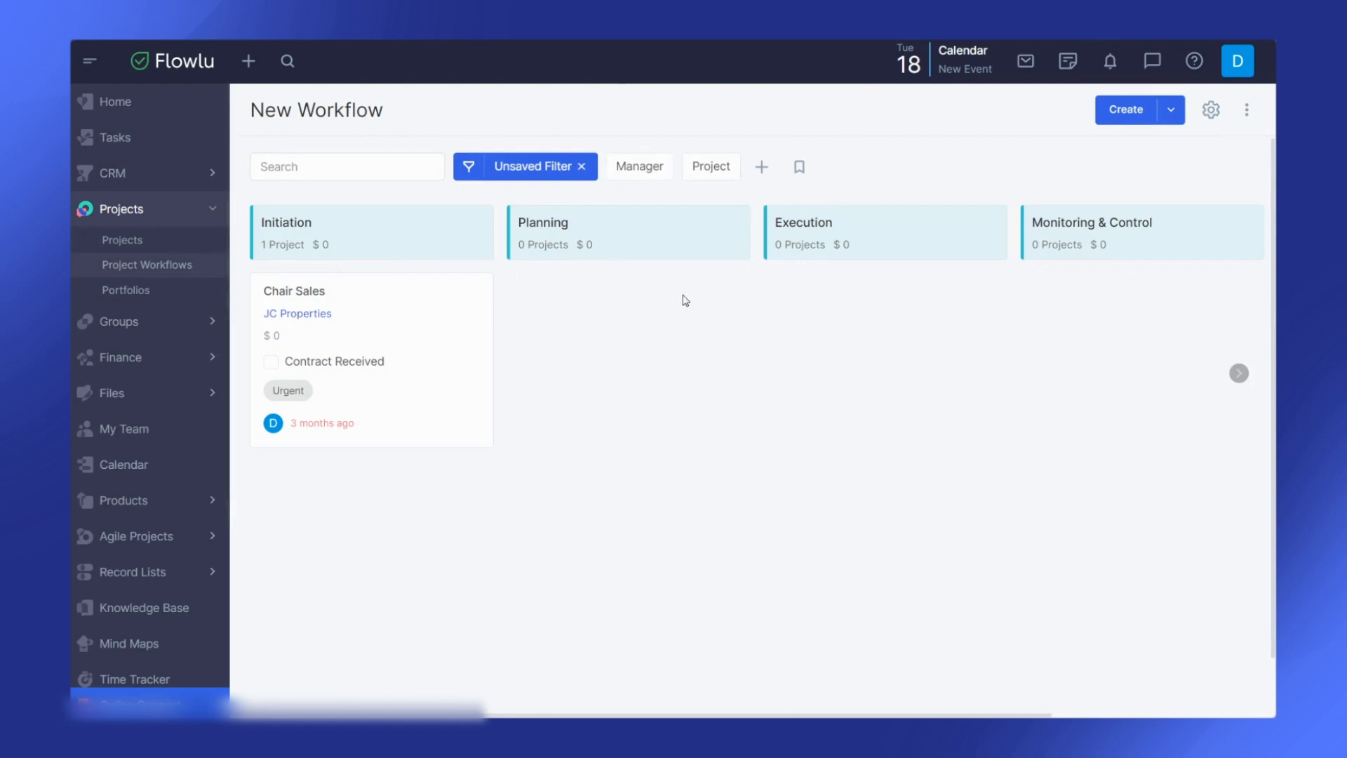
mouse_move(1236, 280)
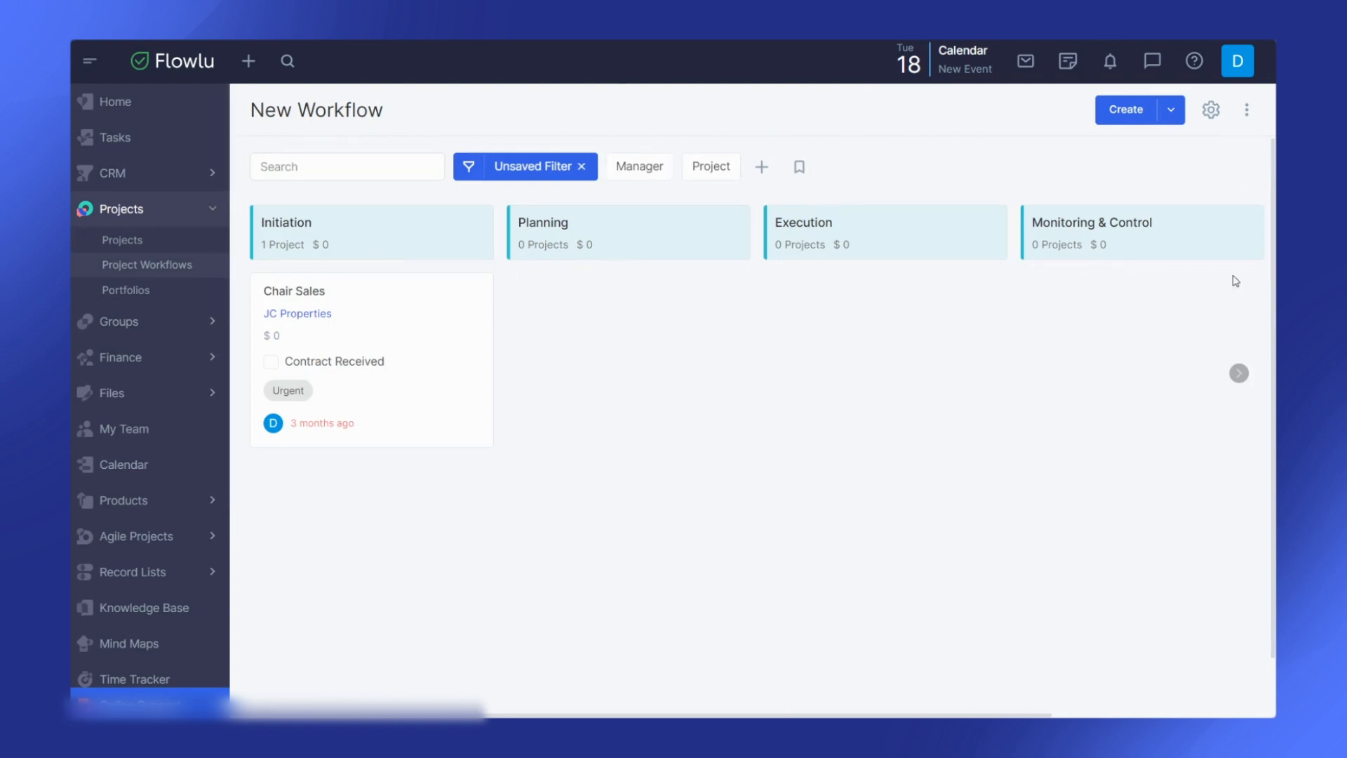
click(1126, 110)
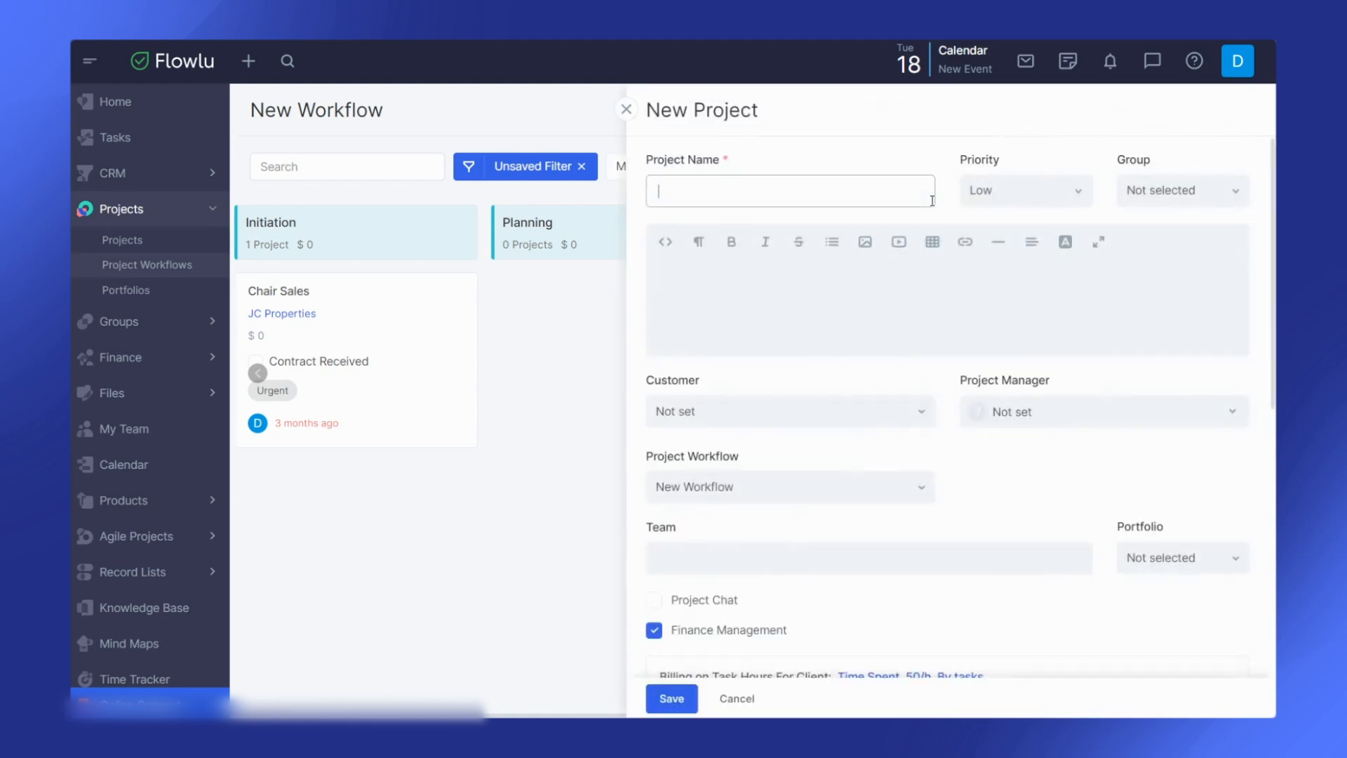
click(672, 697)
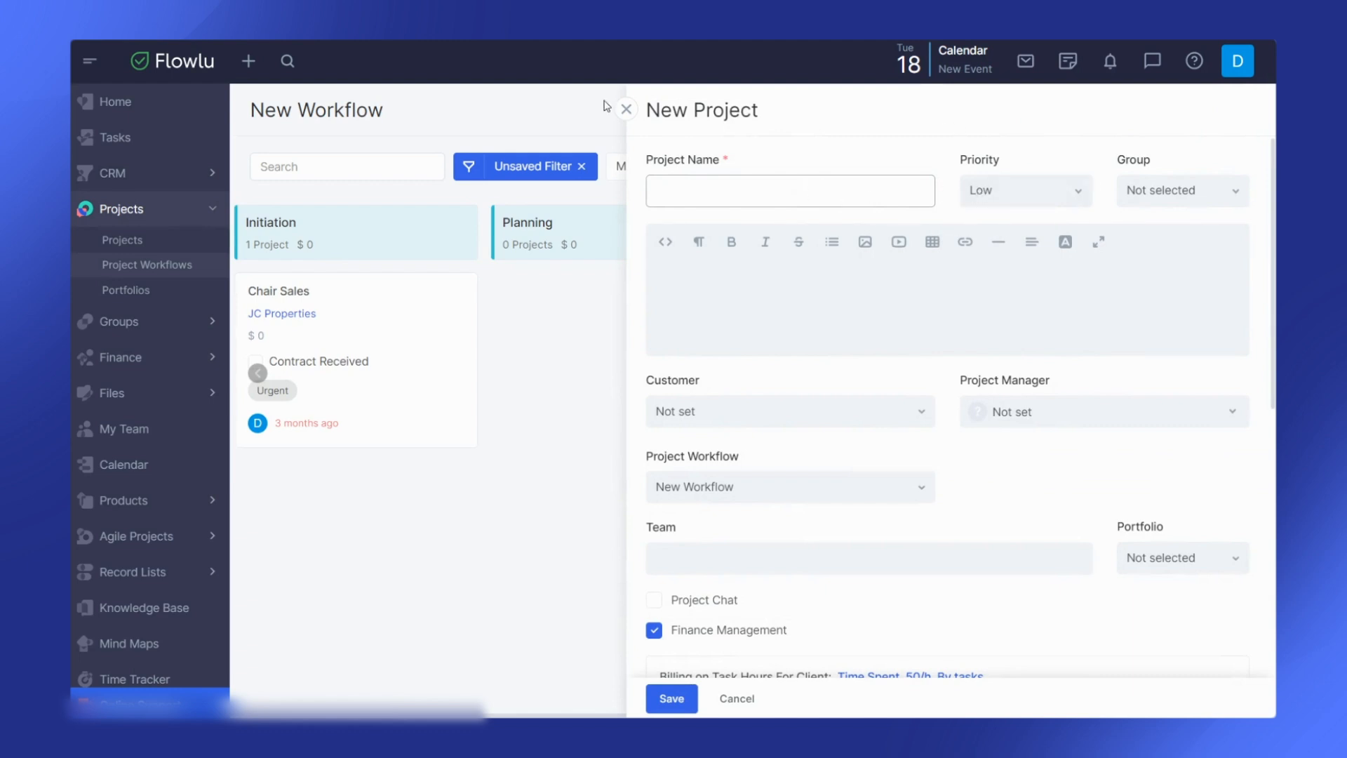
click(625, 110)
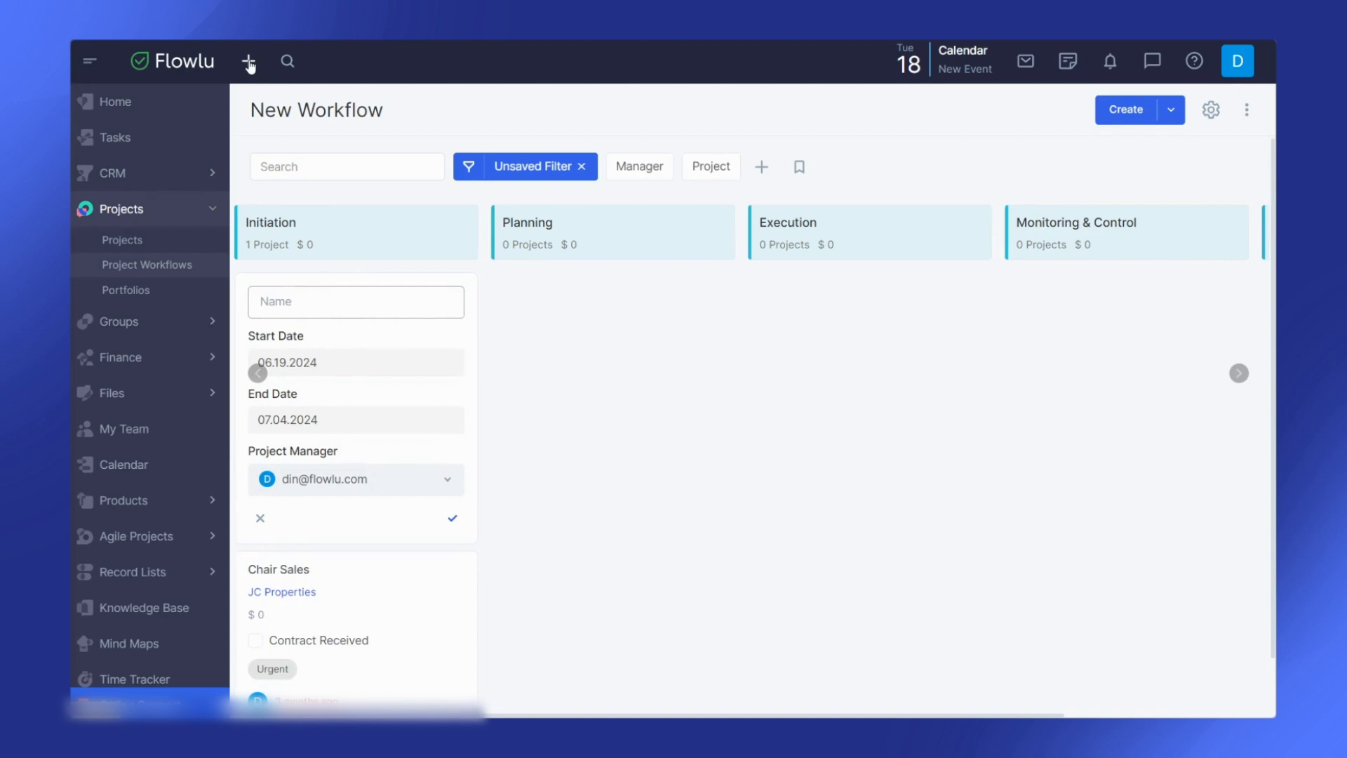
click(248, 61)
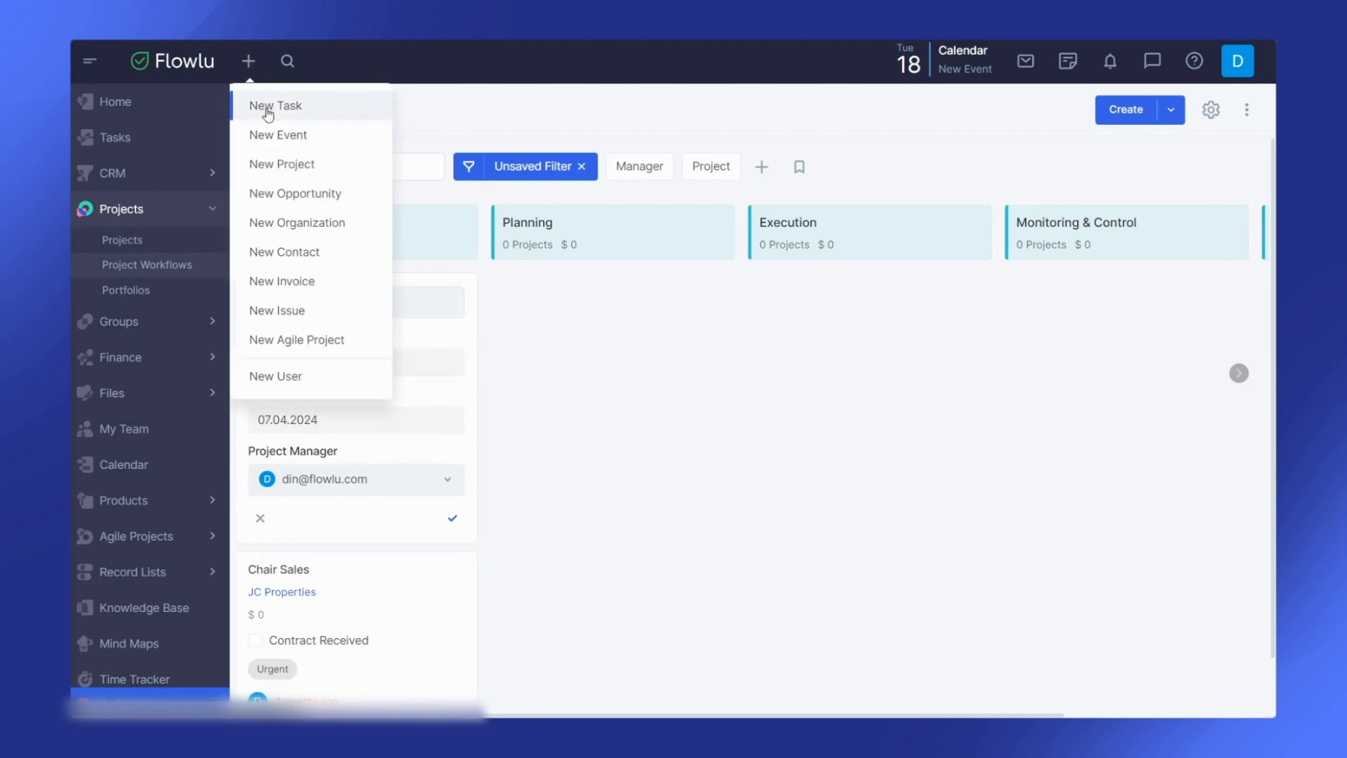
mouse_move(311, 164)
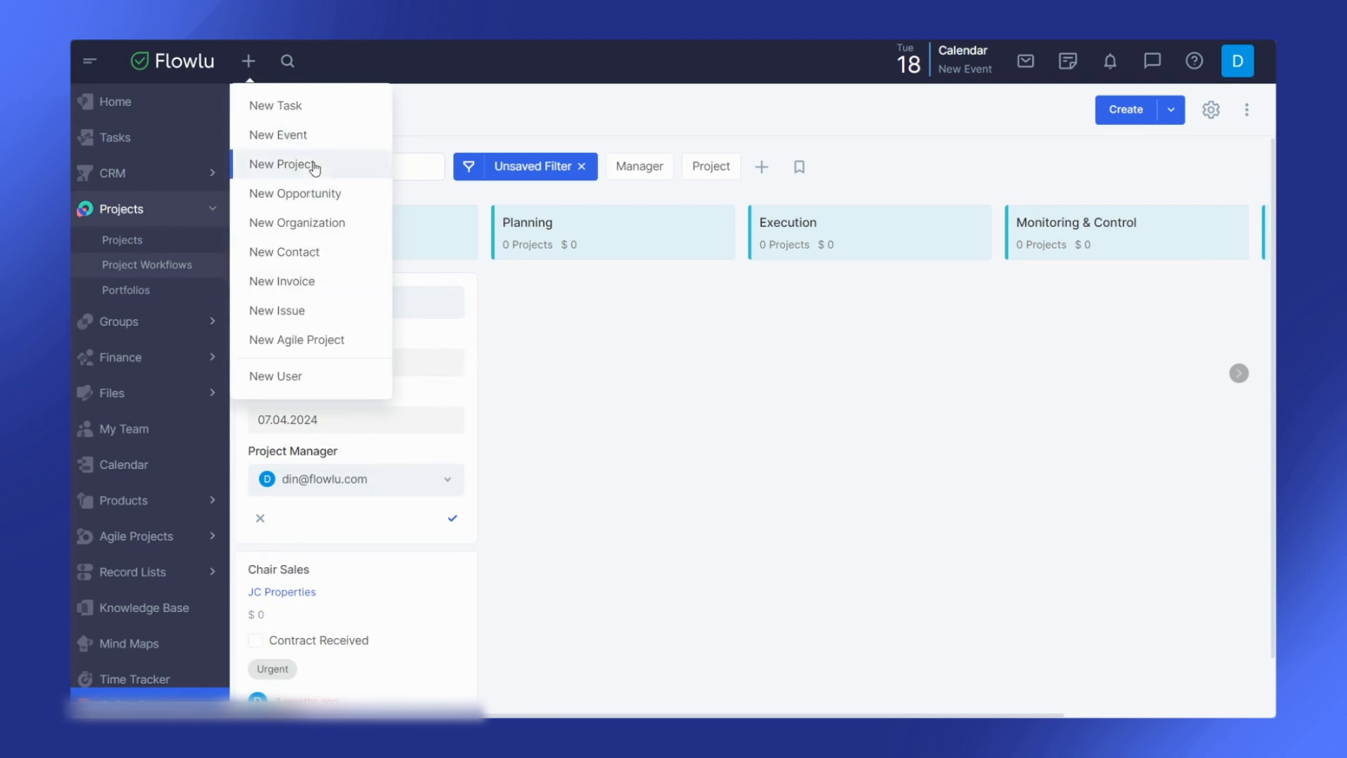
click(281, 165)
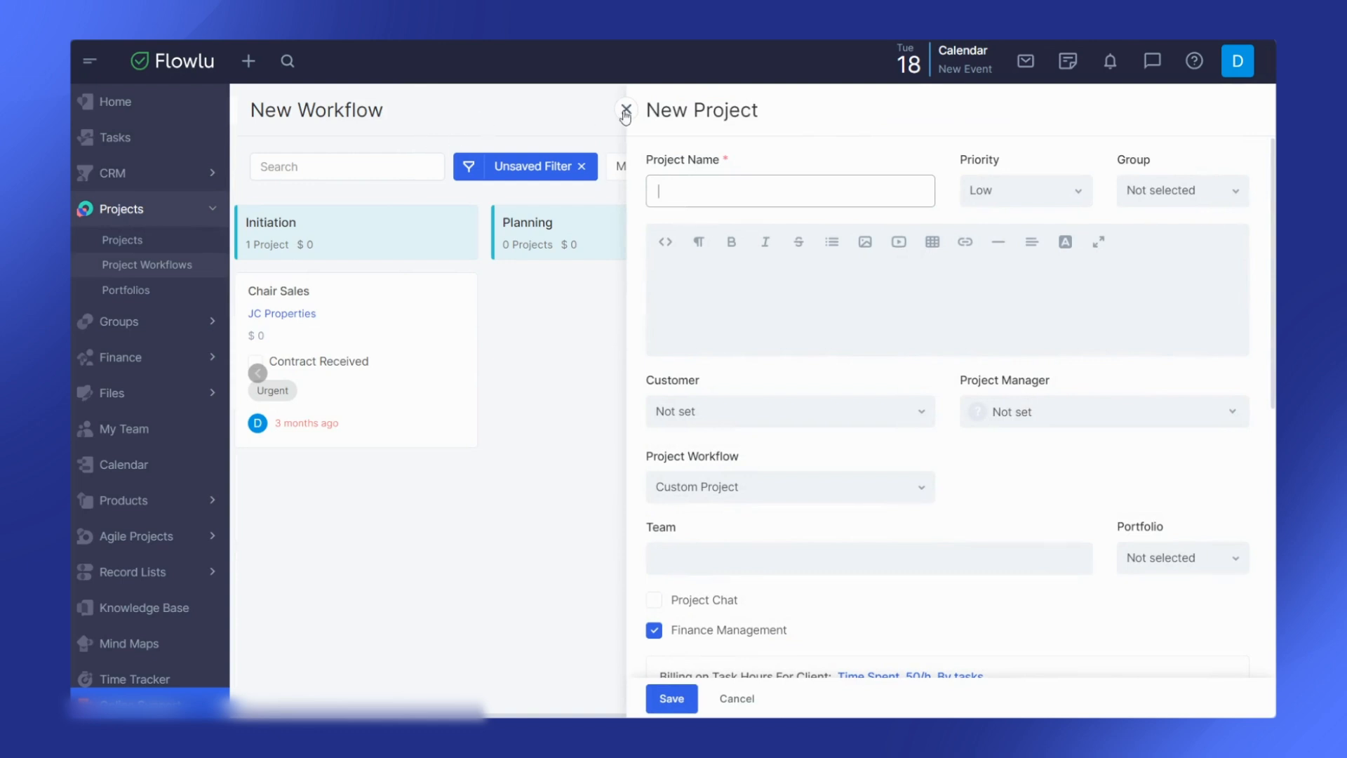
click(626, 110)
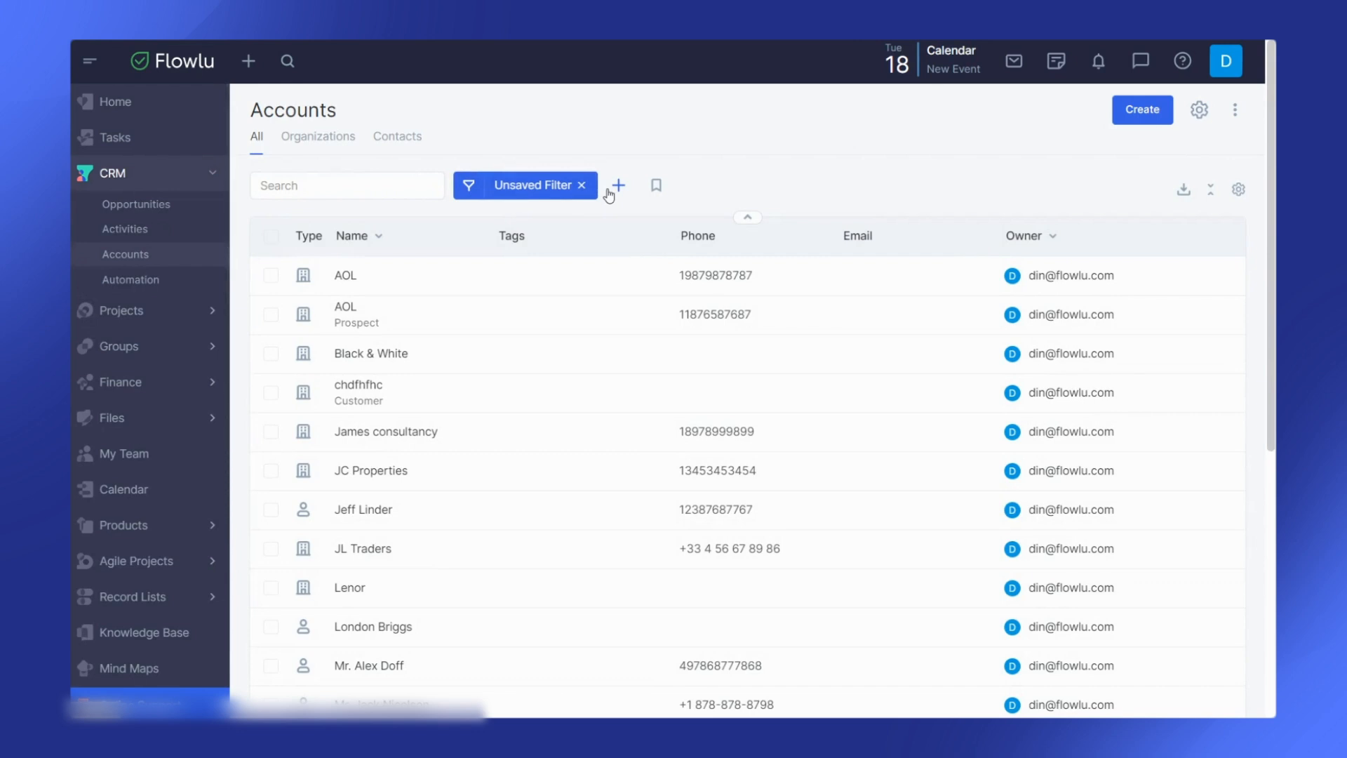
mouse_move(1039, 294)
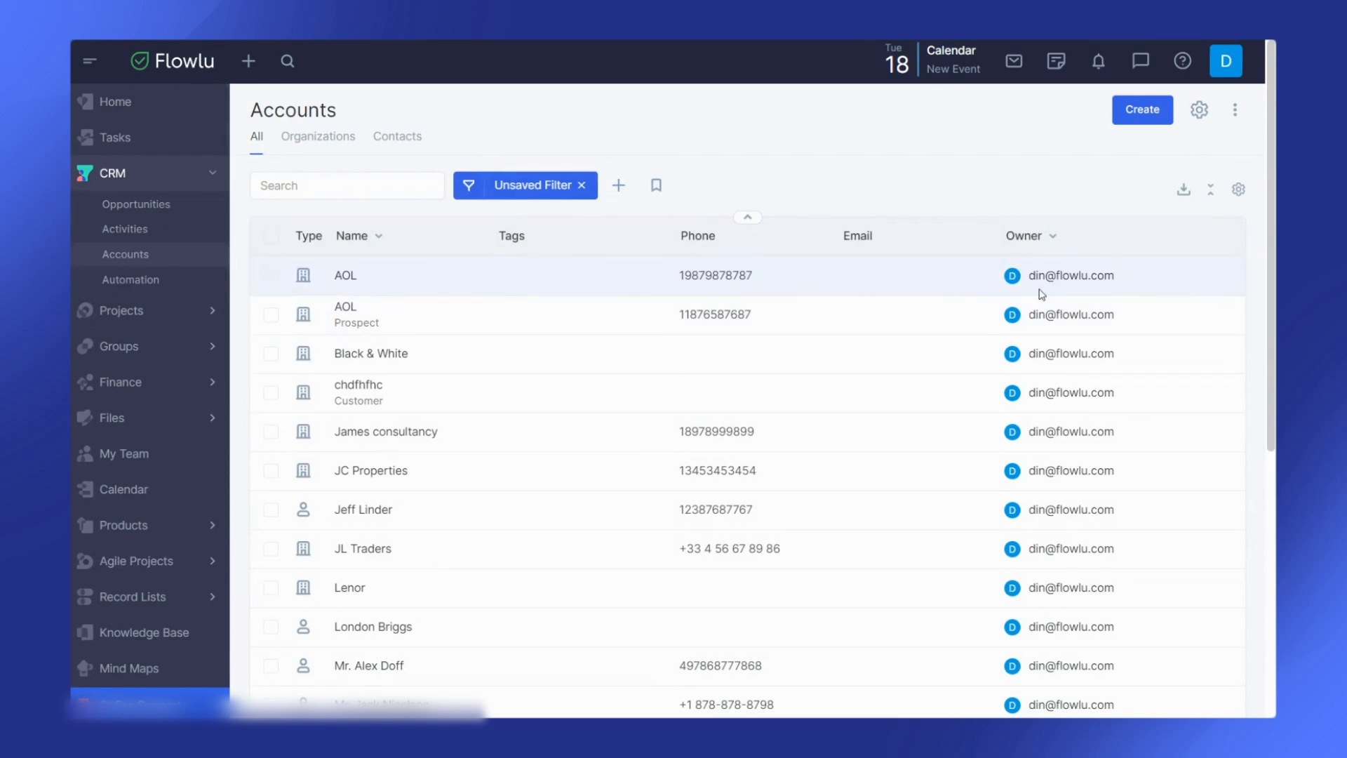
Navigate to the CRM Accounts page from the sidebar.
click(345, 275)
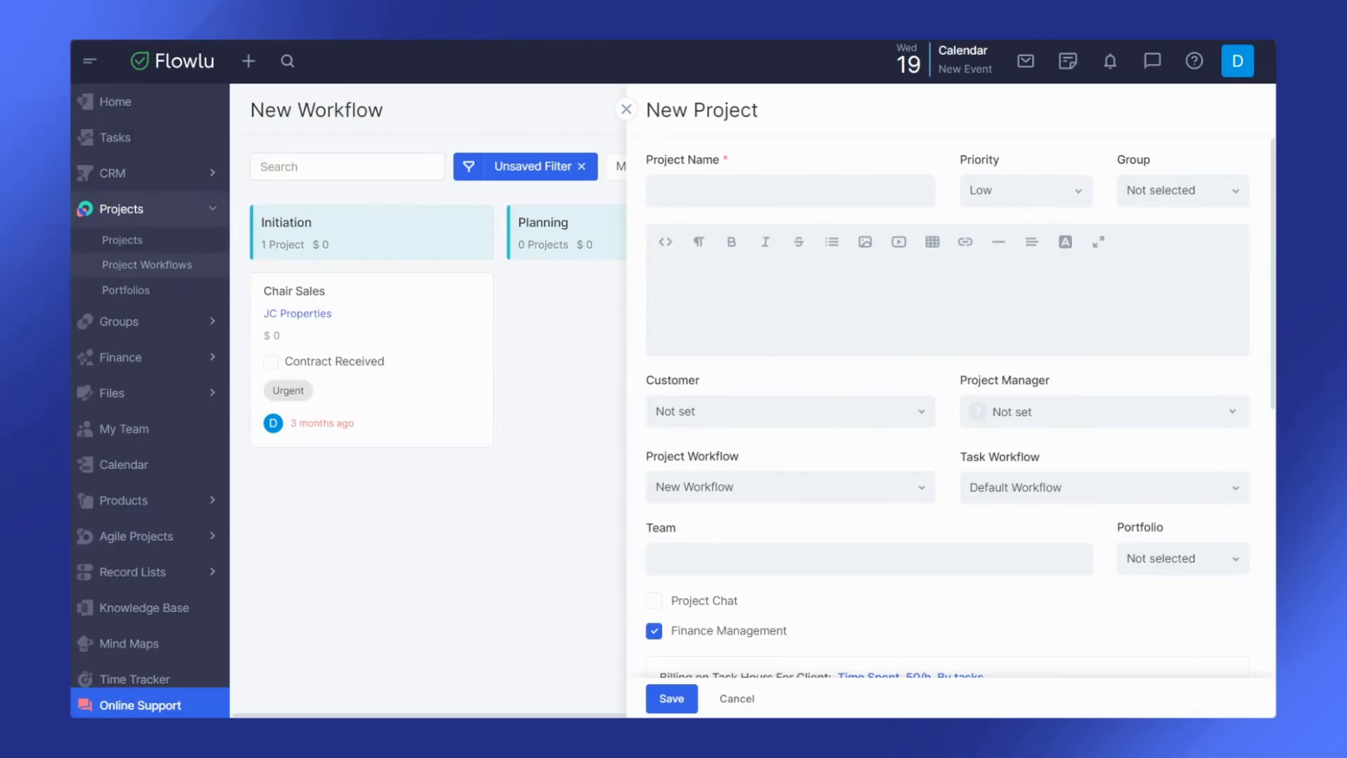
mouse_move(662, 130)
text(Bandwidth Sales)
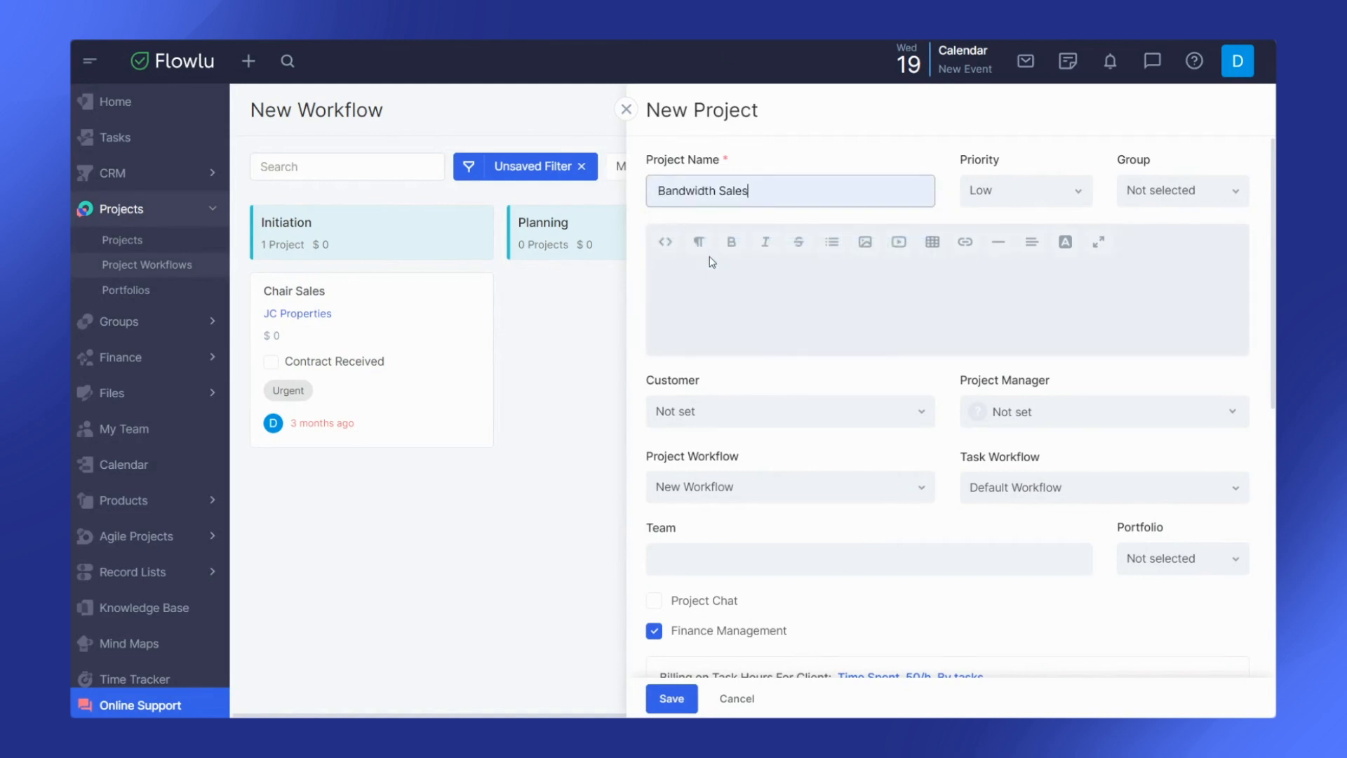
mouse_move(992, 362)
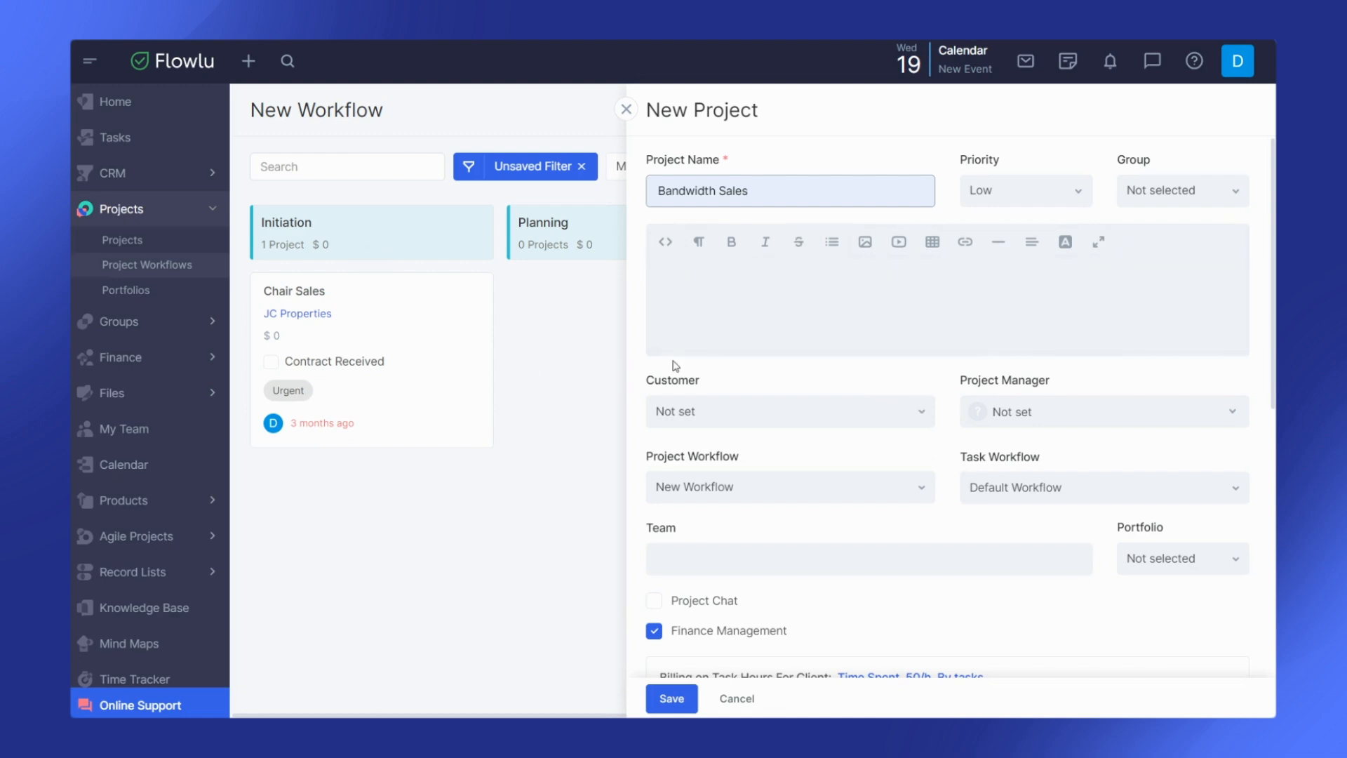
Set the project priority to High and write the description 'For New Customers'.
click(1024, 191)
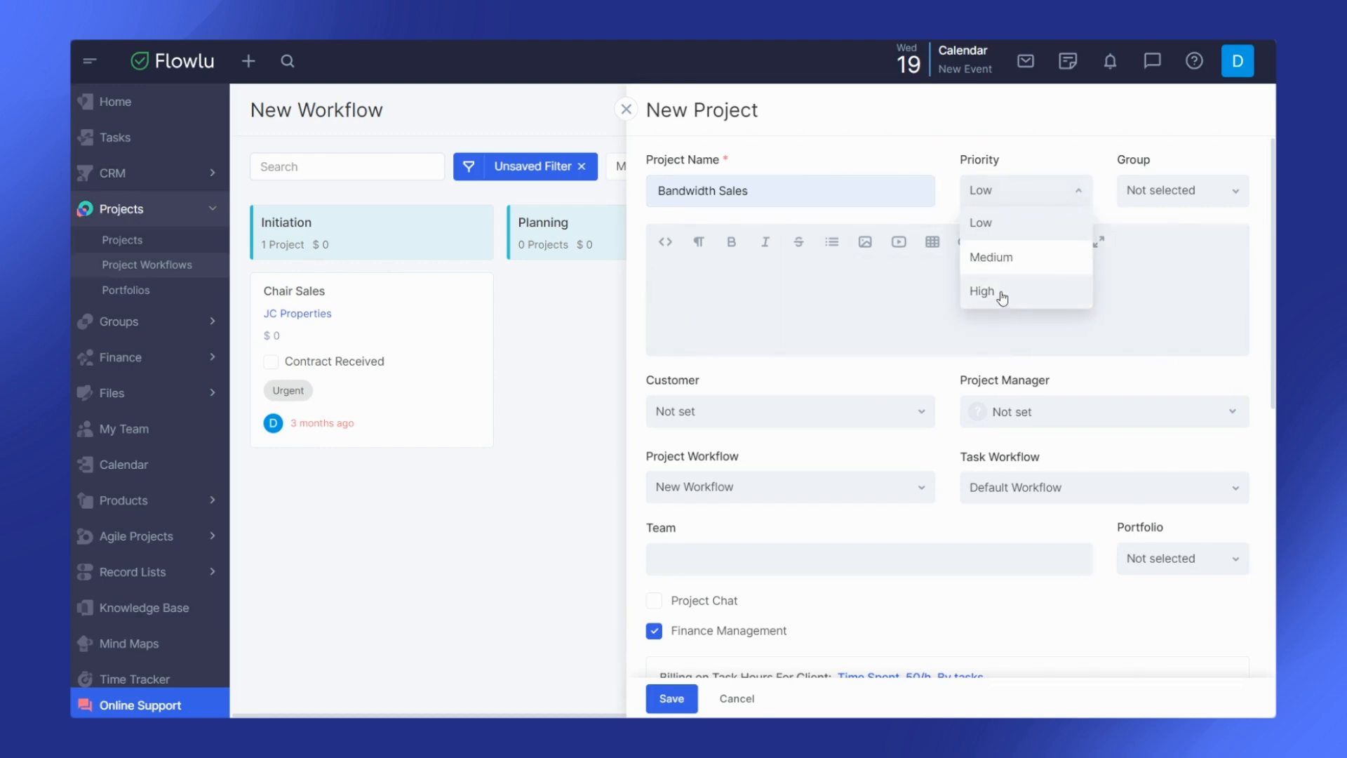
click(982, 291)
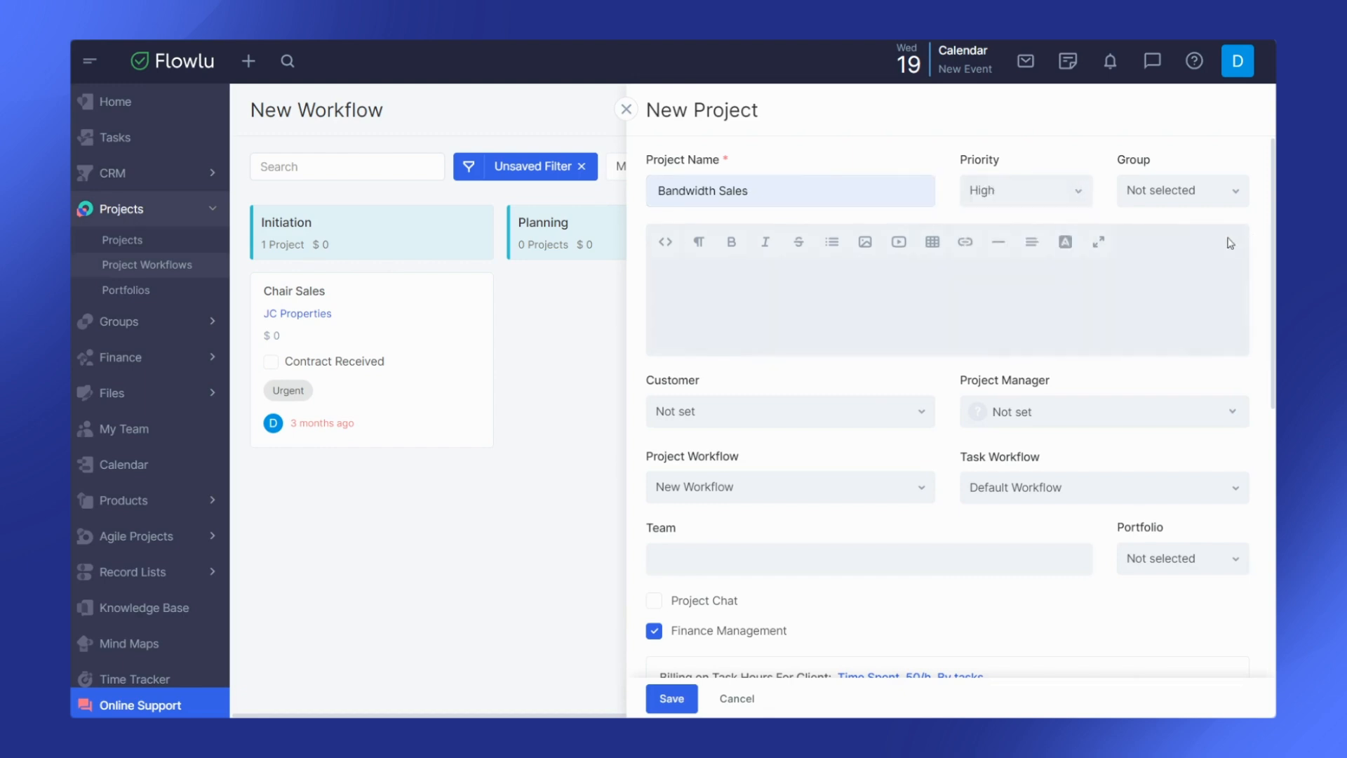
click(1181, 191)
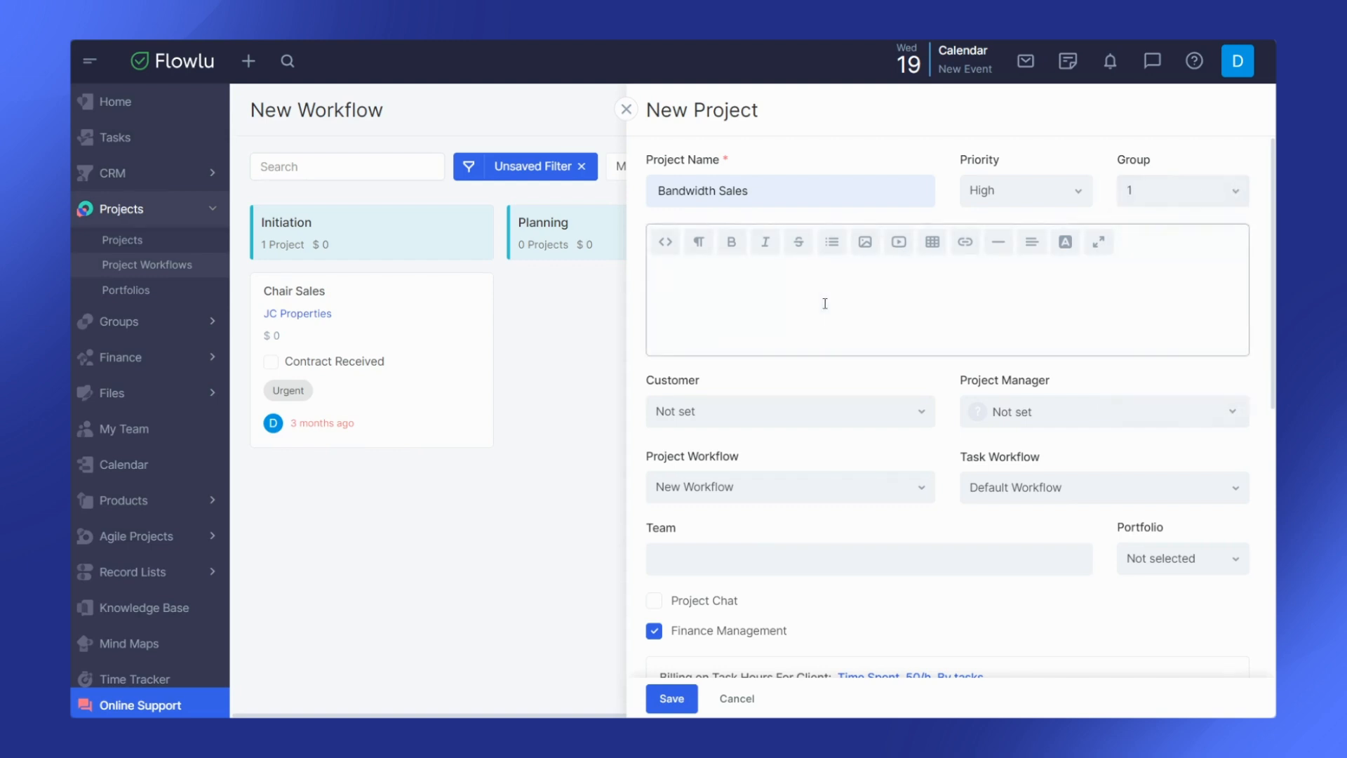
text(For New Customers)
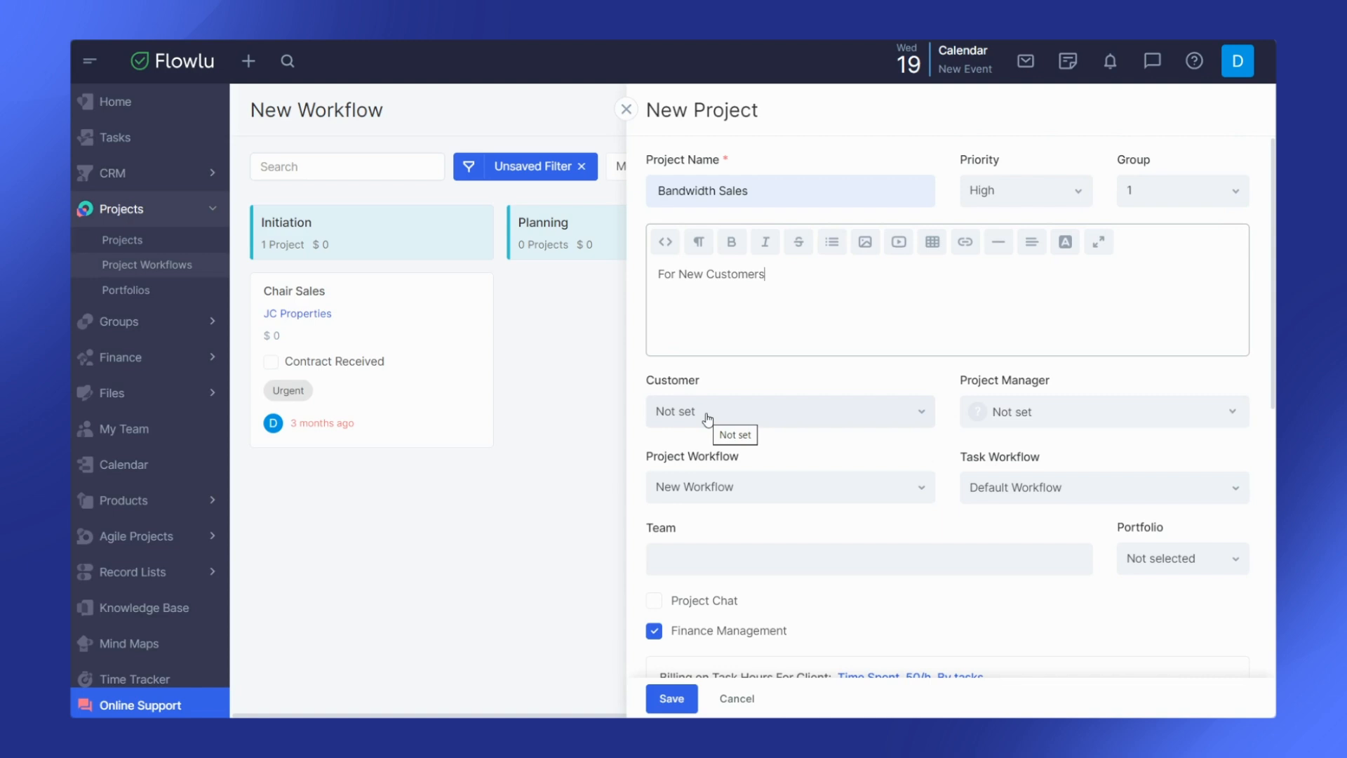
mouse_move(865, 395)
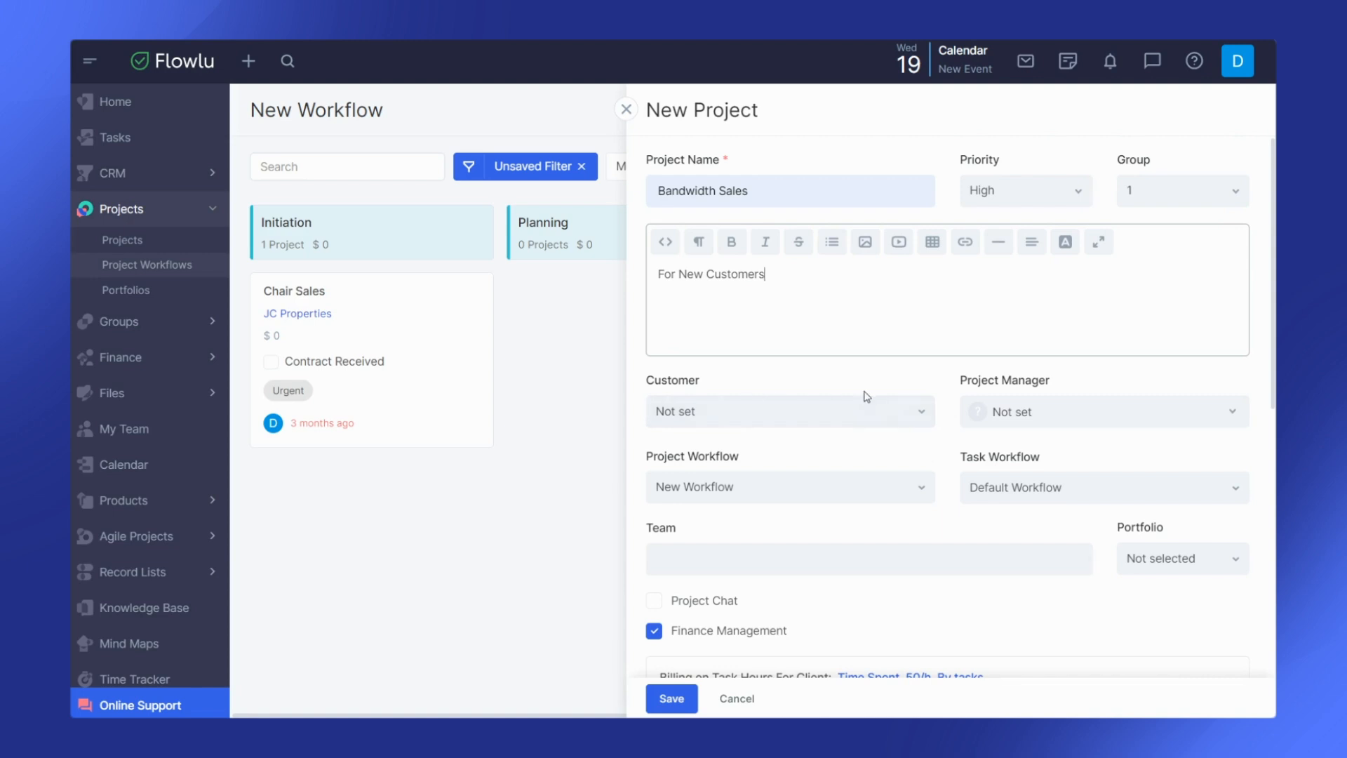
mouse_move(1118, 453)
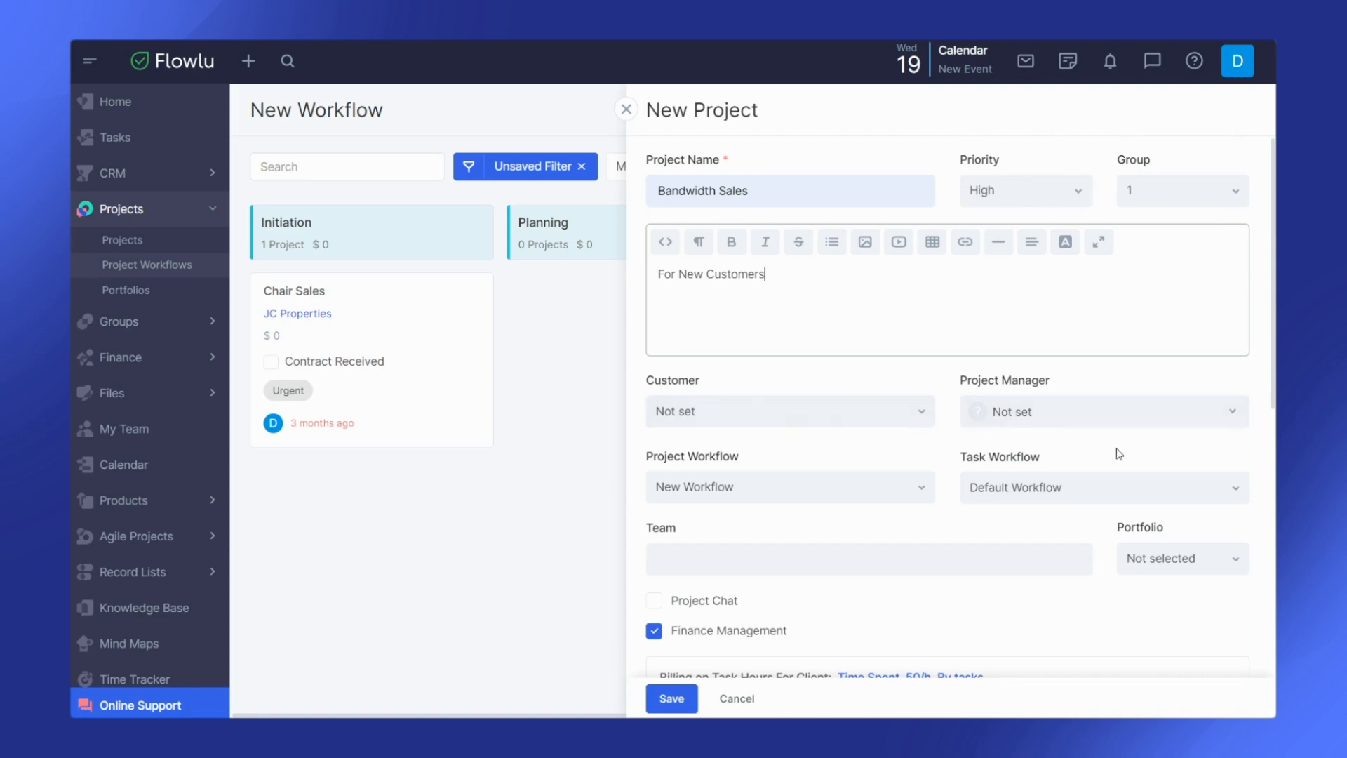
Choose AOL as the customer and Custom Project as the project workflow.
click(1102, 486)
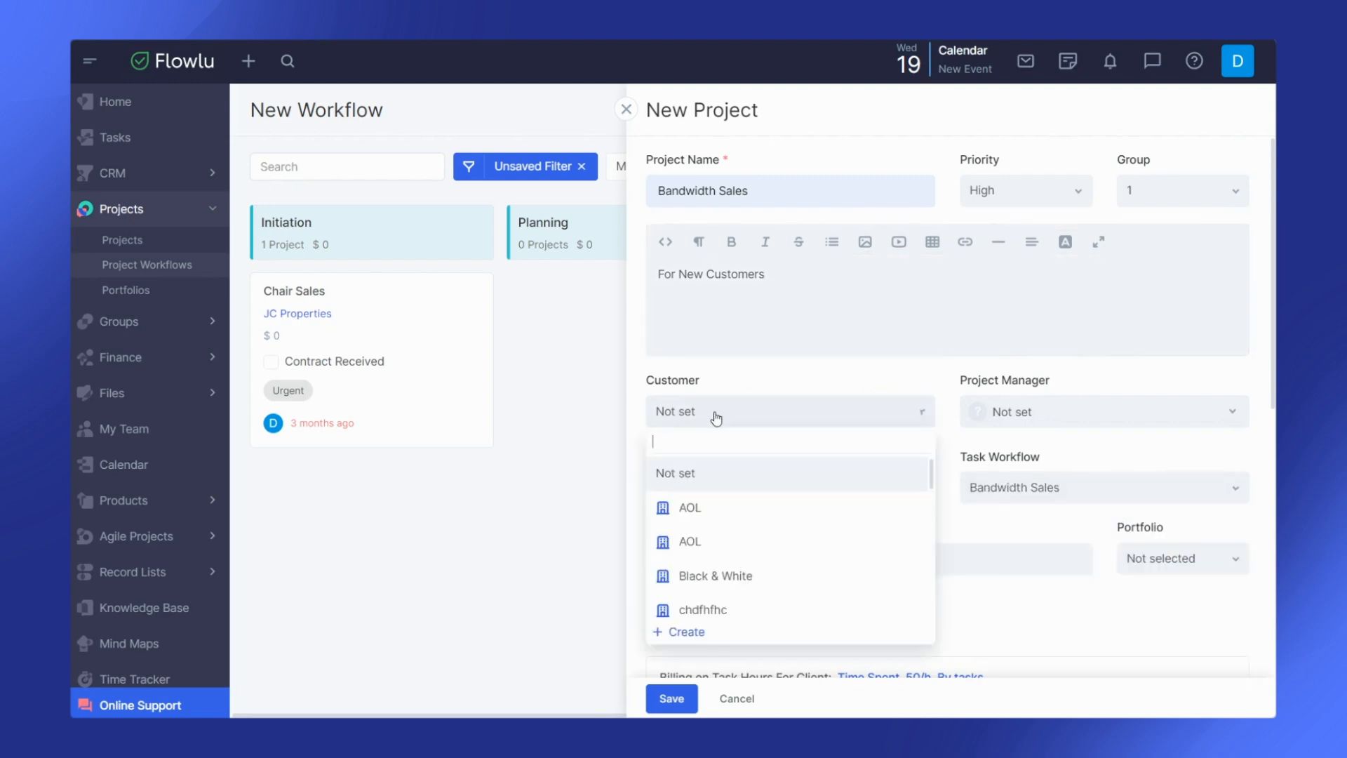
click(688, 507)
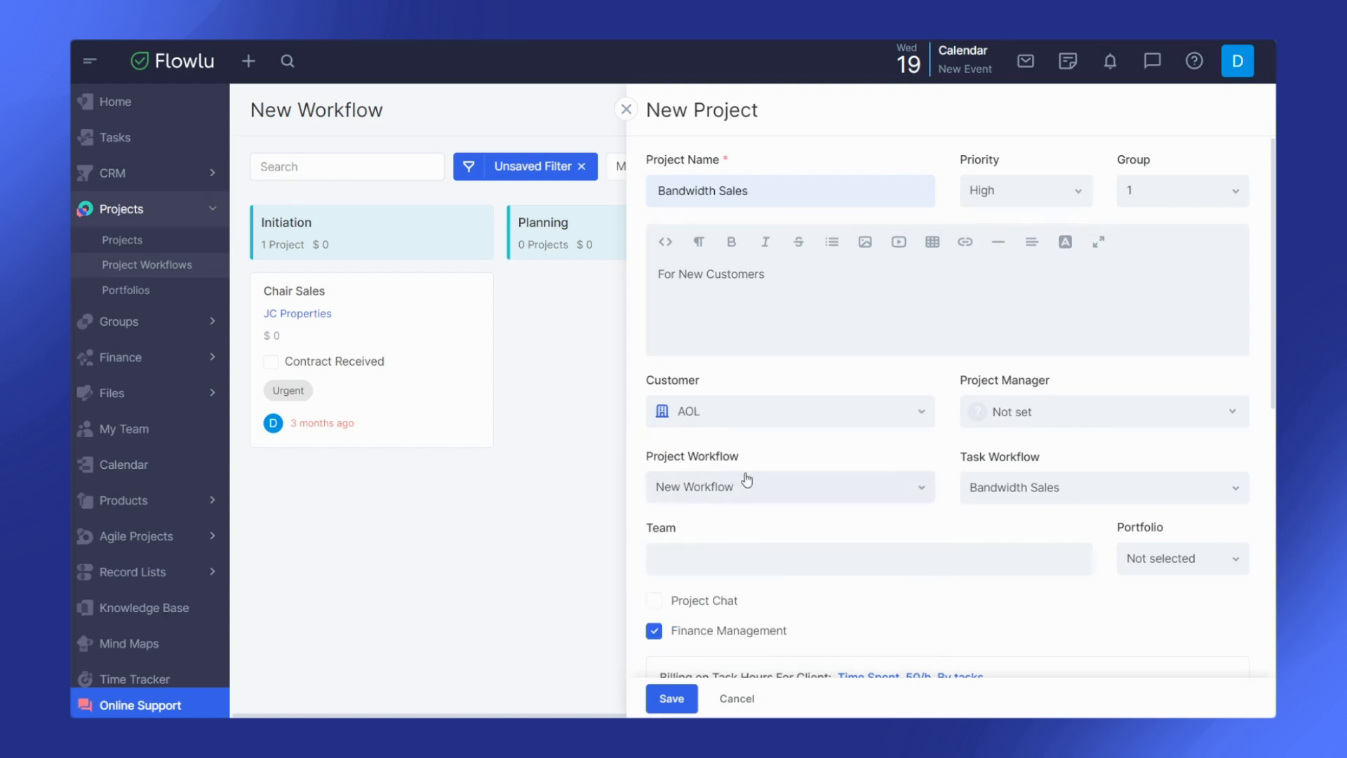
click(787, 486)
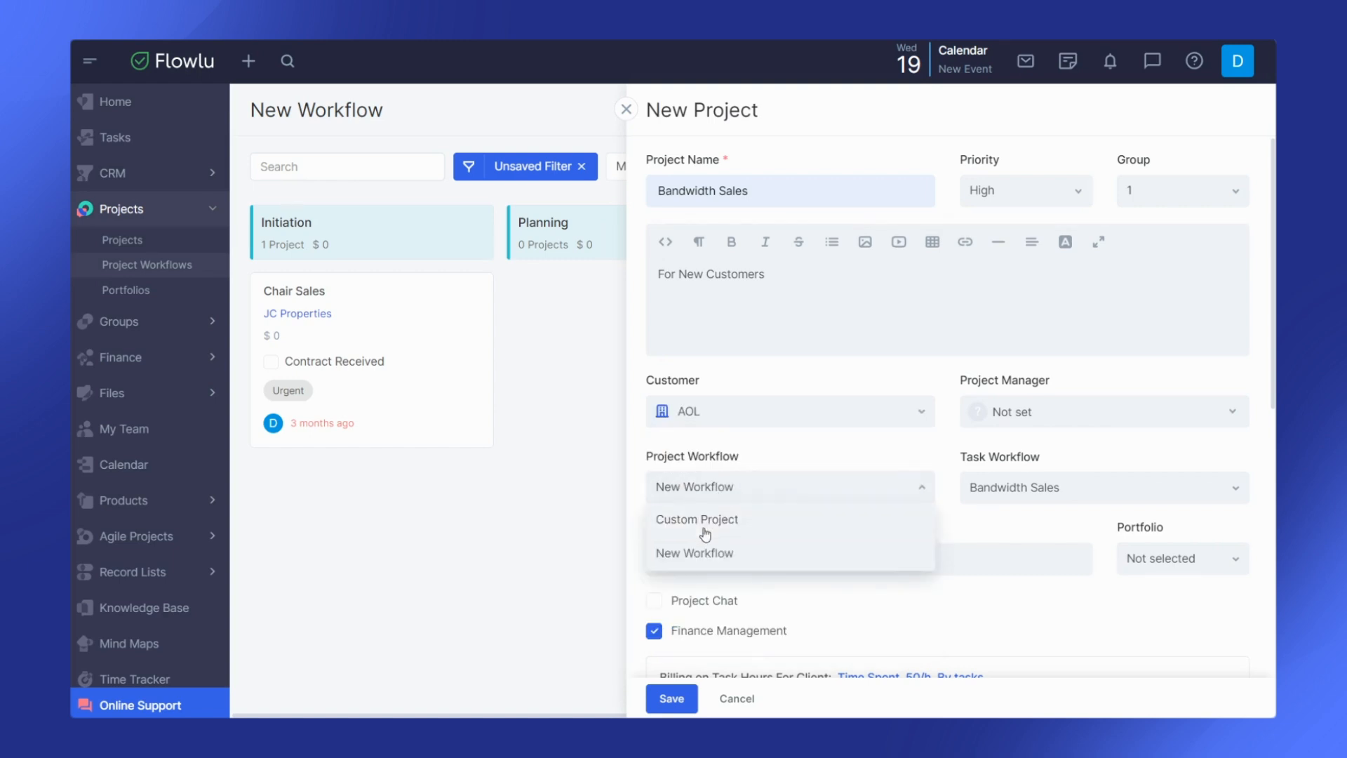
click(697, 519)
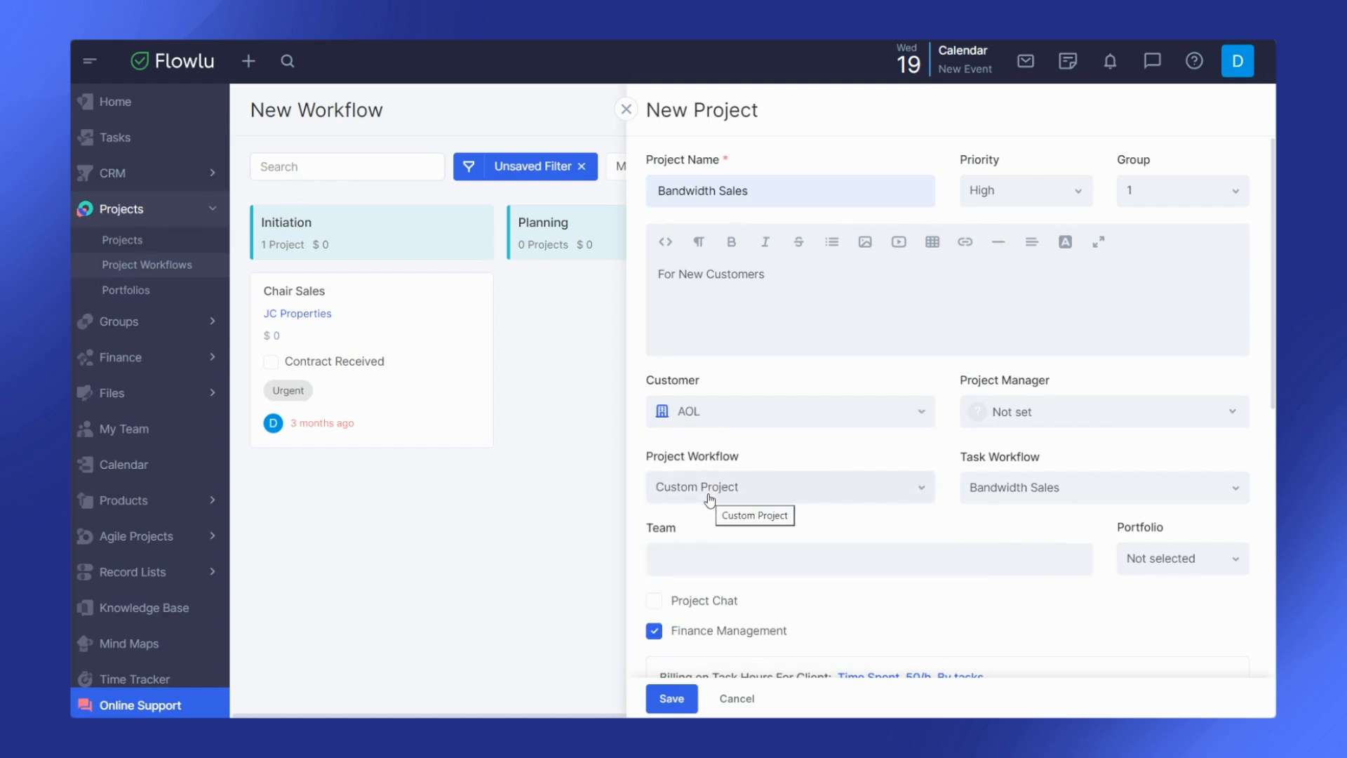
mouse_move(814, 499)
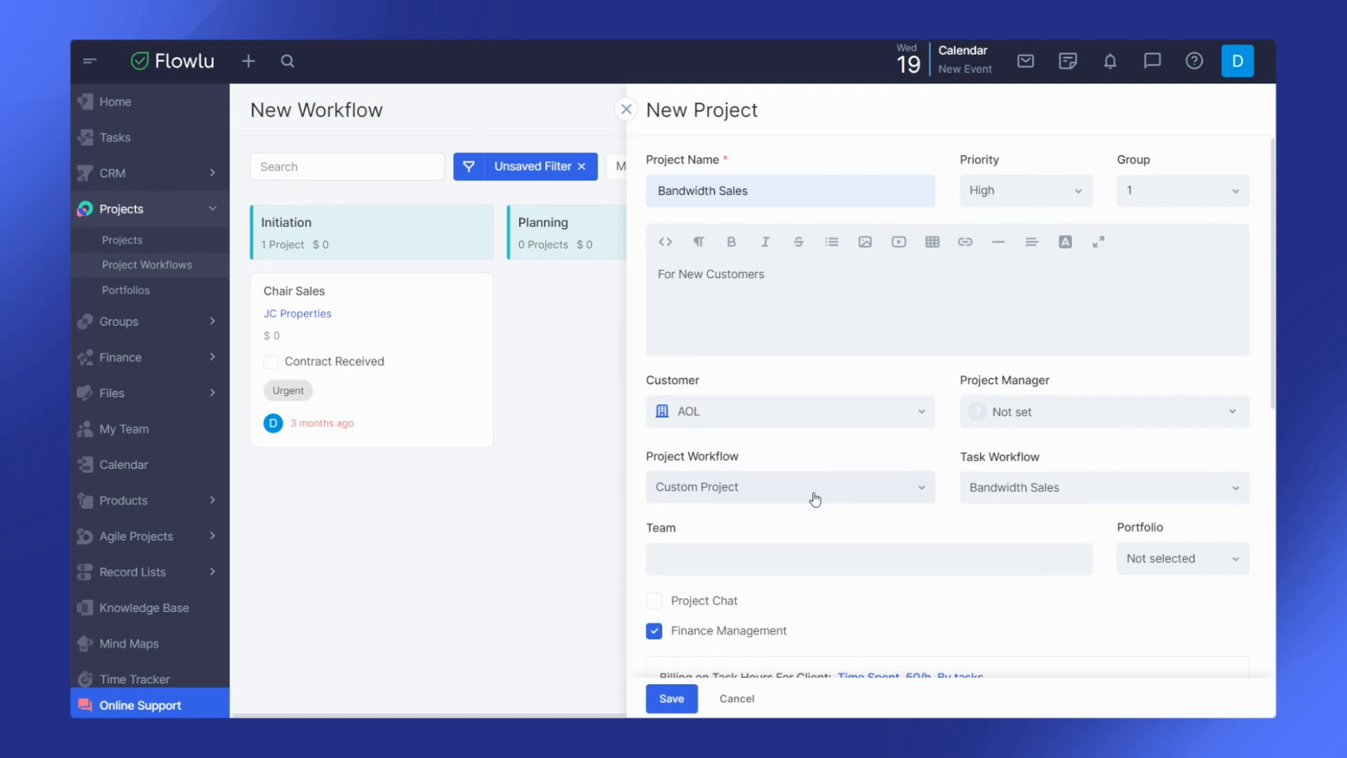
click(785, 486)
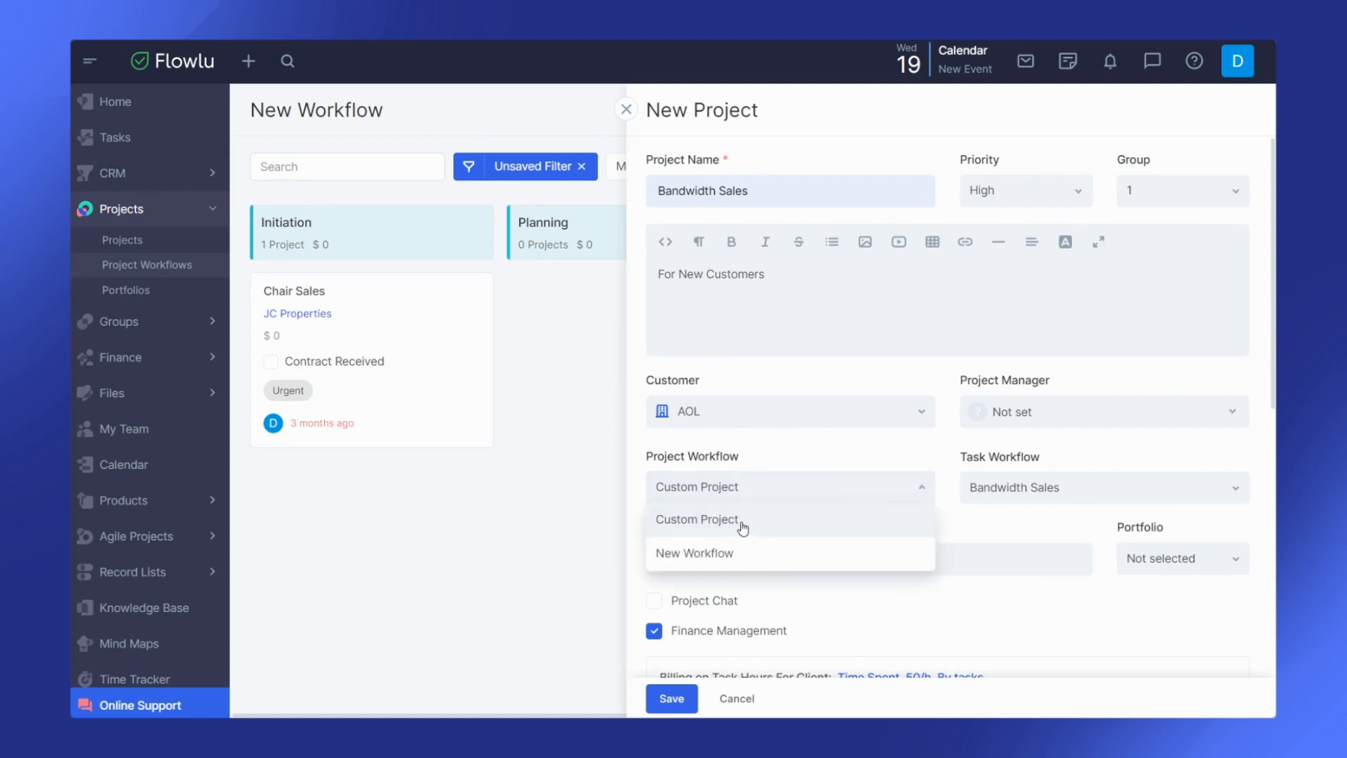
click(697, 519)
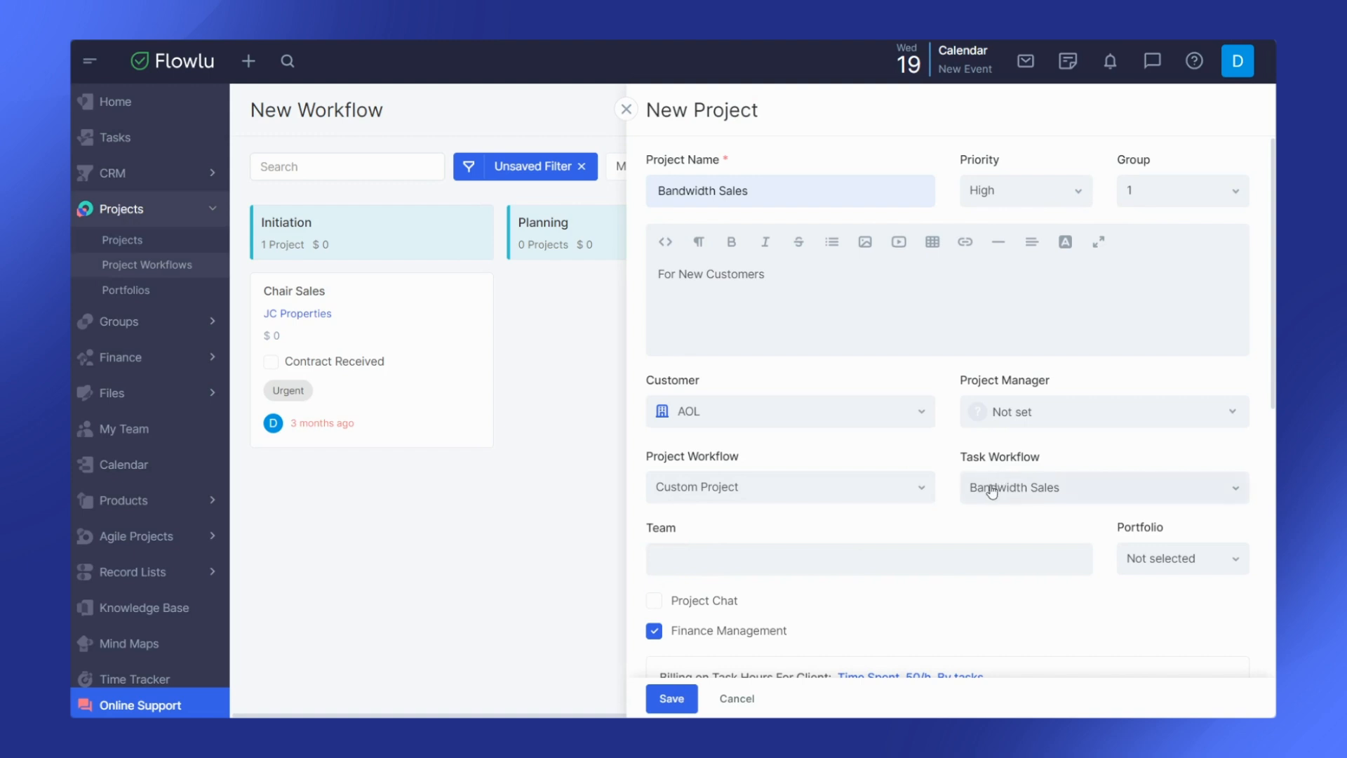
mouse_move(990, 490)
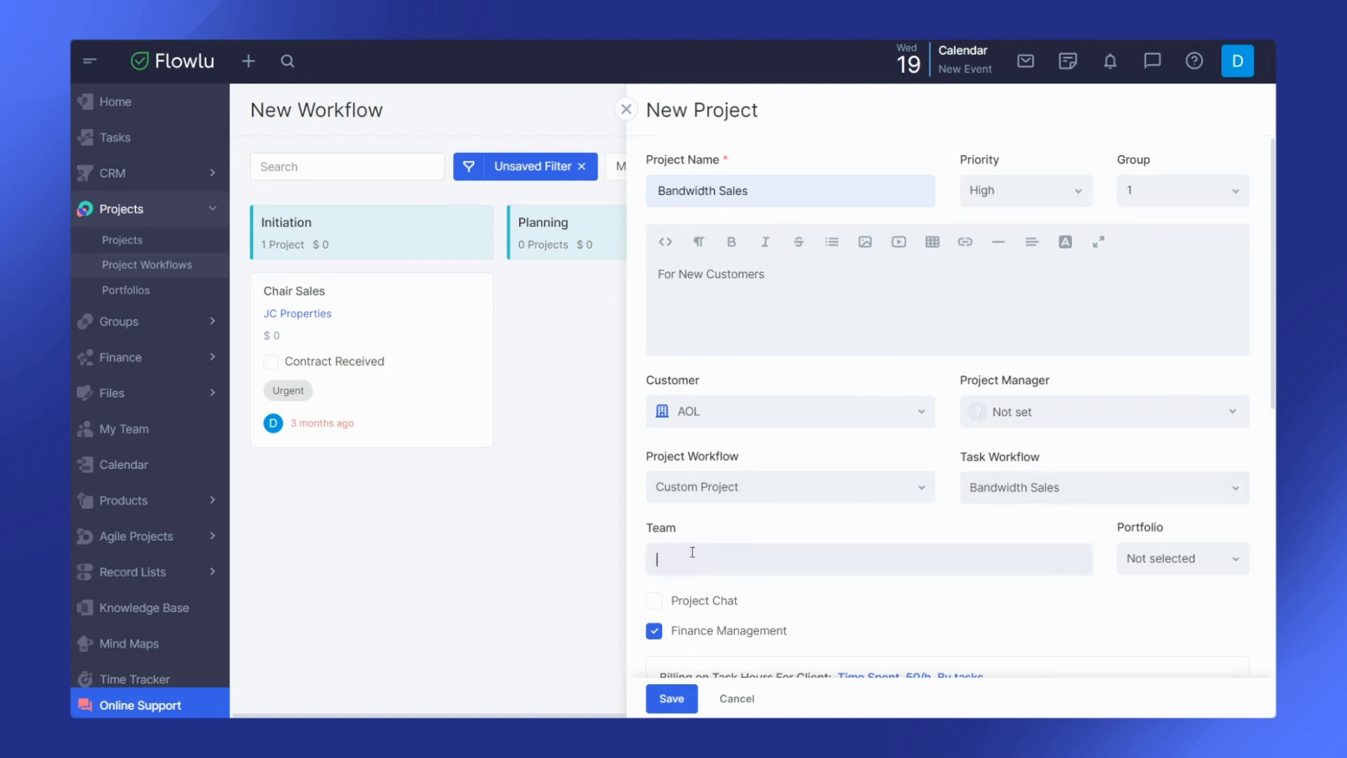
Add a member to the project team and scroll down the form.
click(868, 559)
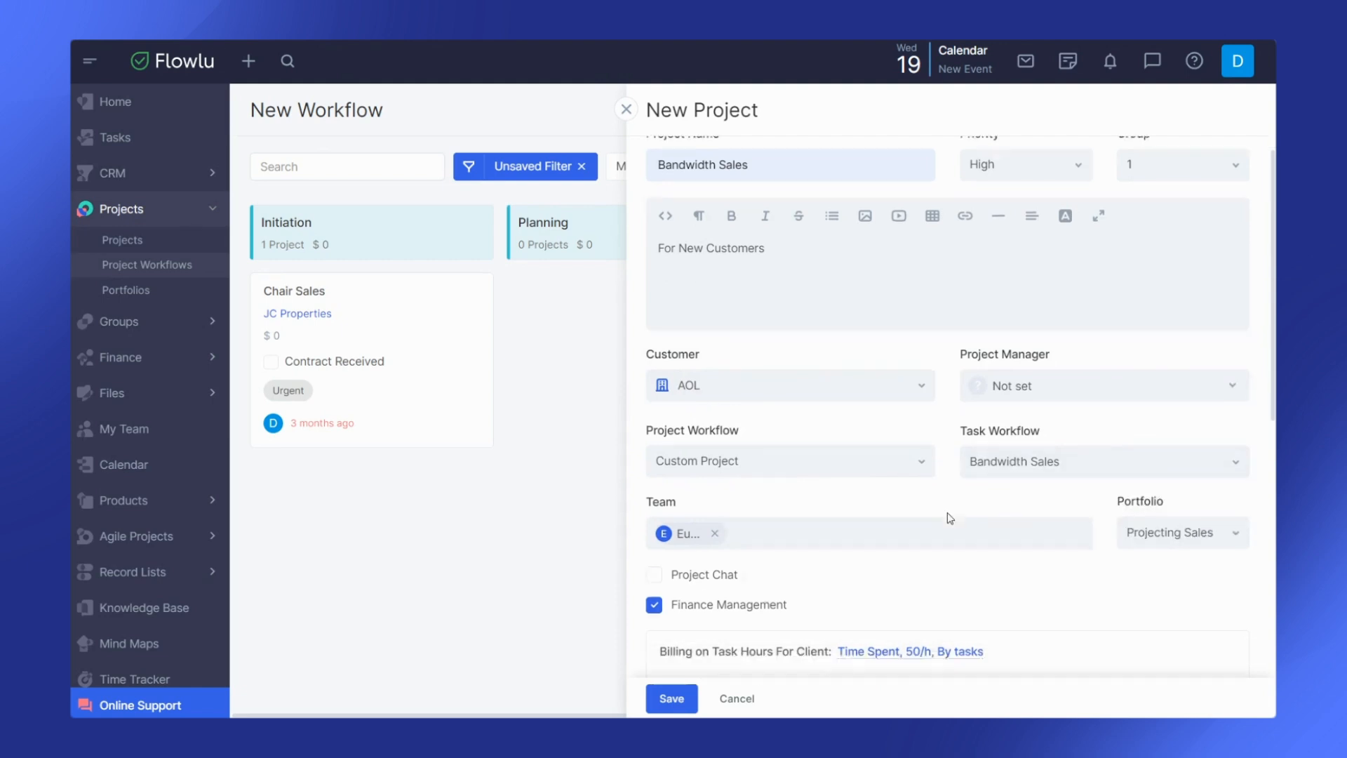
scroll(down, 3)
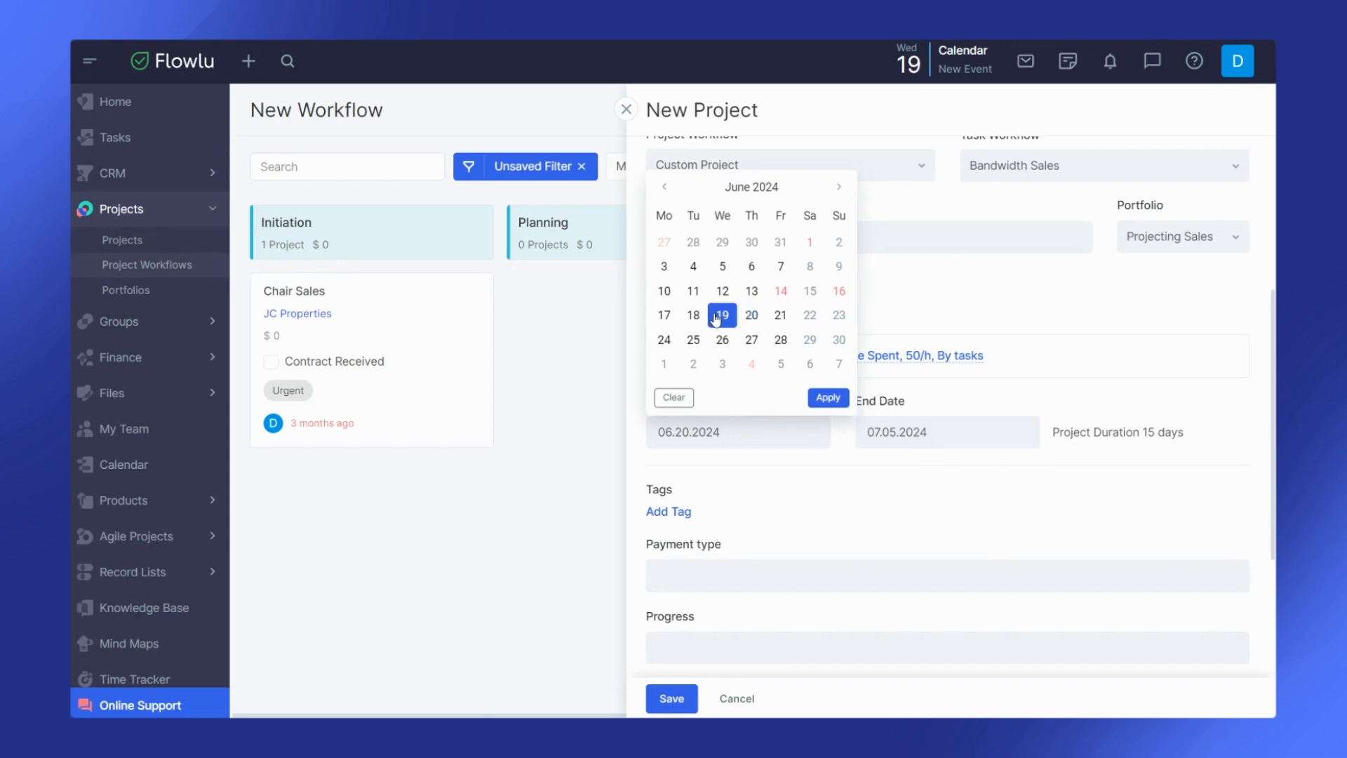
Set start date 06.19.2024 and bill task hours based on Estimated Time instead of Time Spent.
click(722, 314)
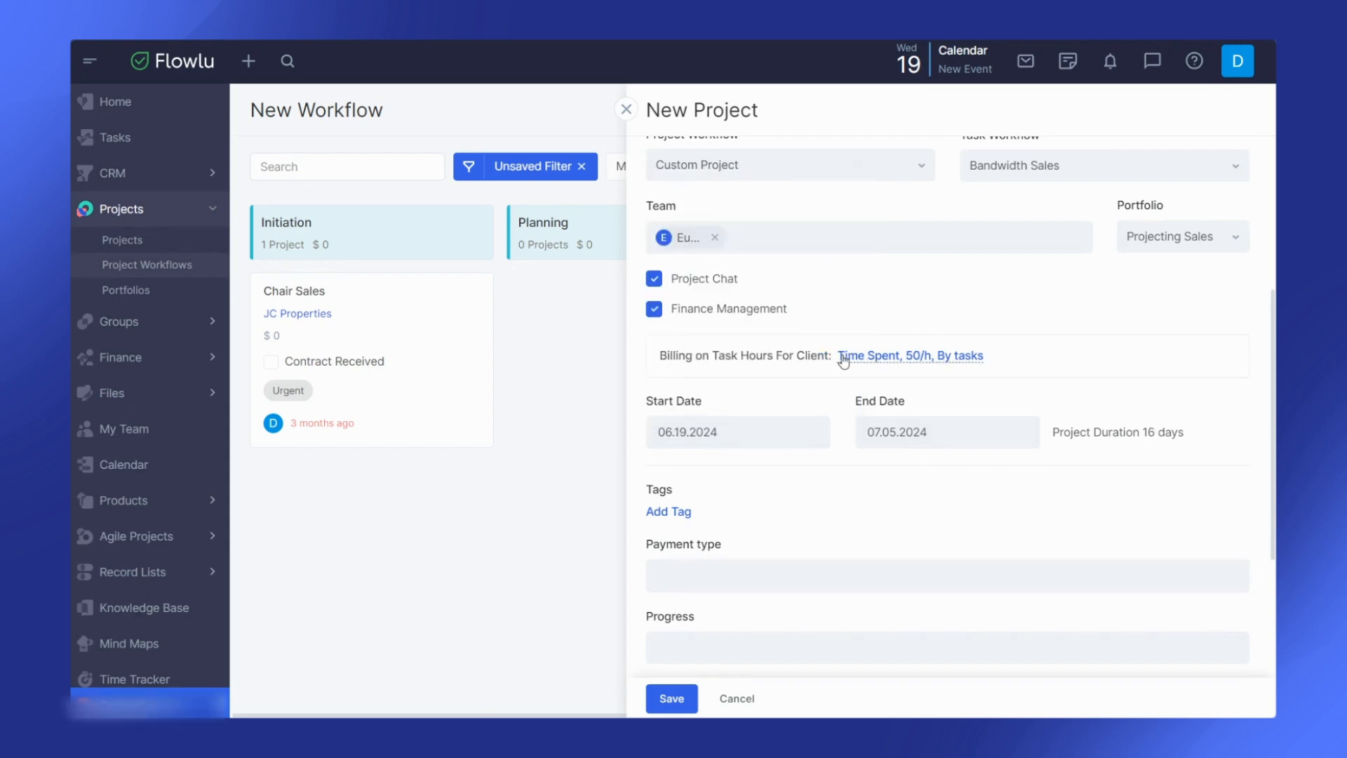
click(909, 355)
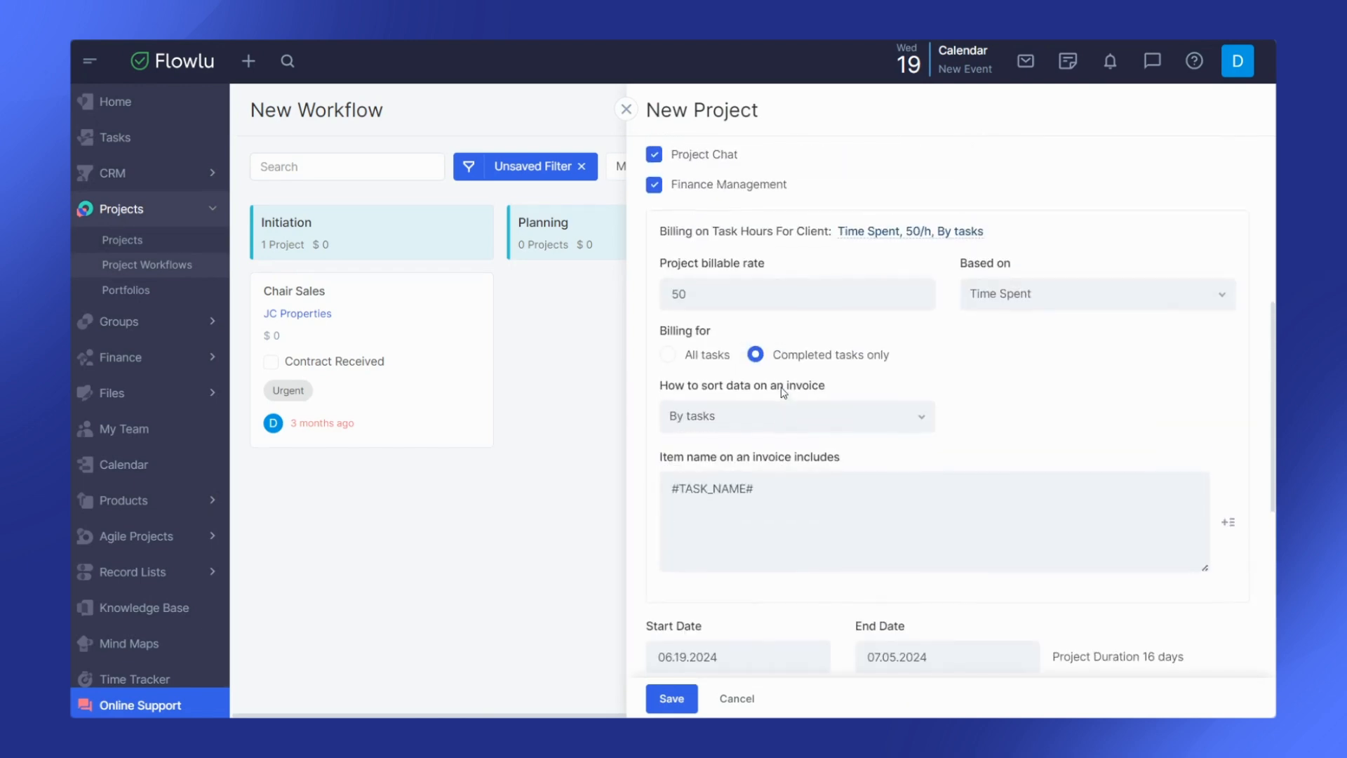
click(1095, 294)
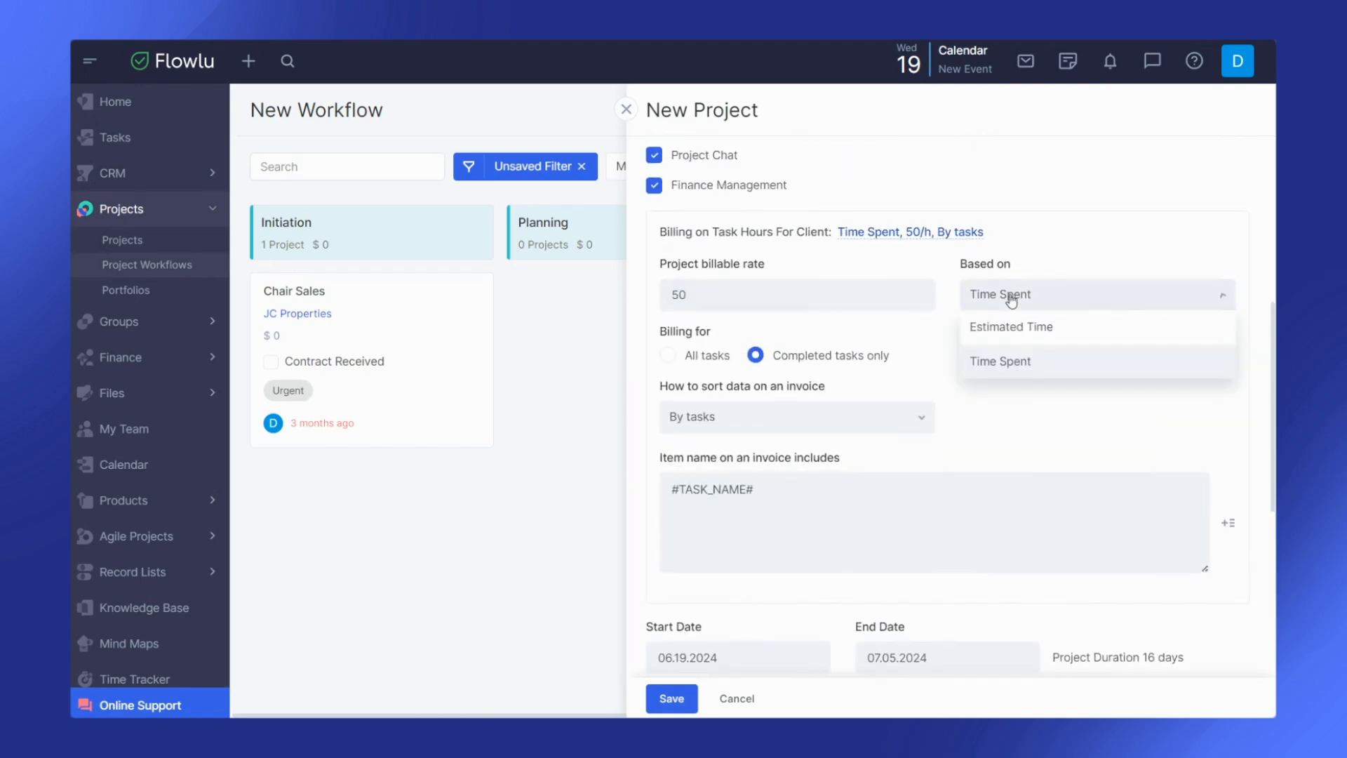
click(1011, 326)
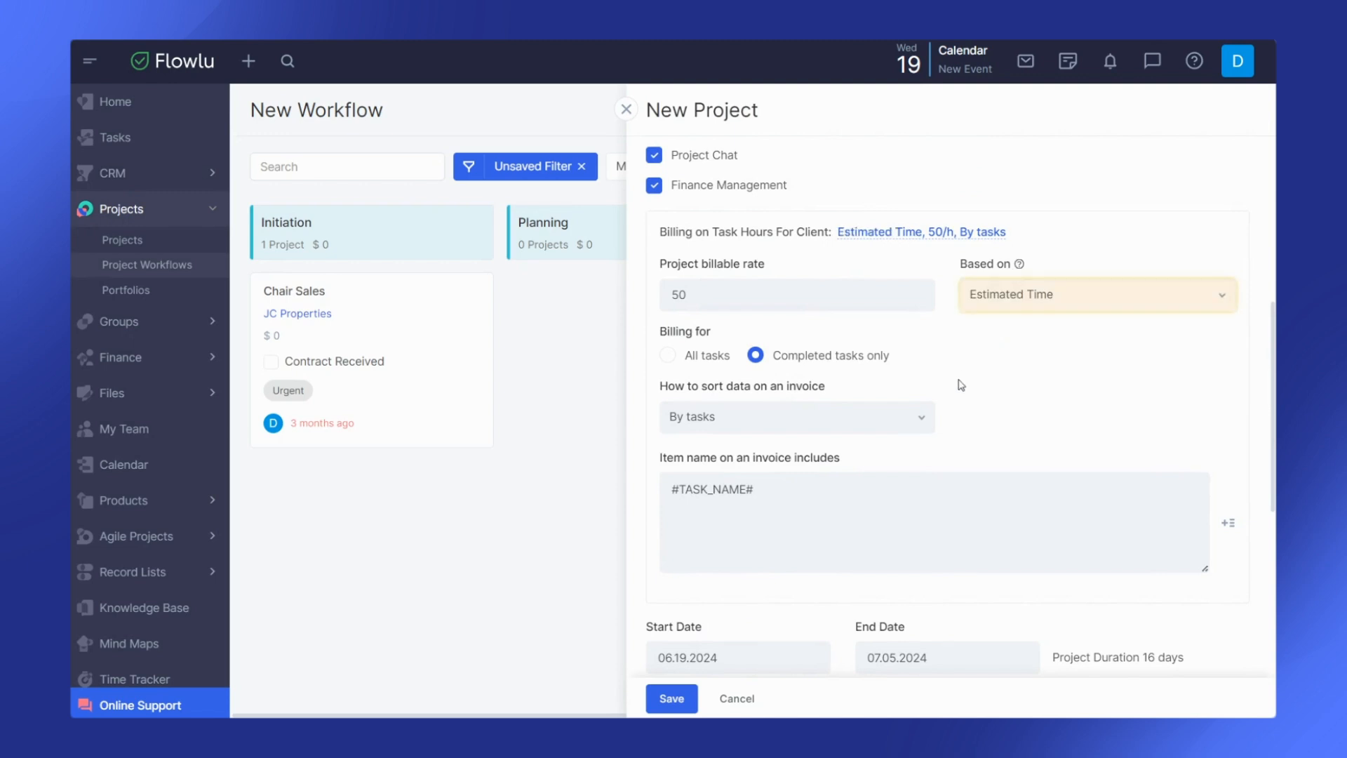
scroll(down, 3)
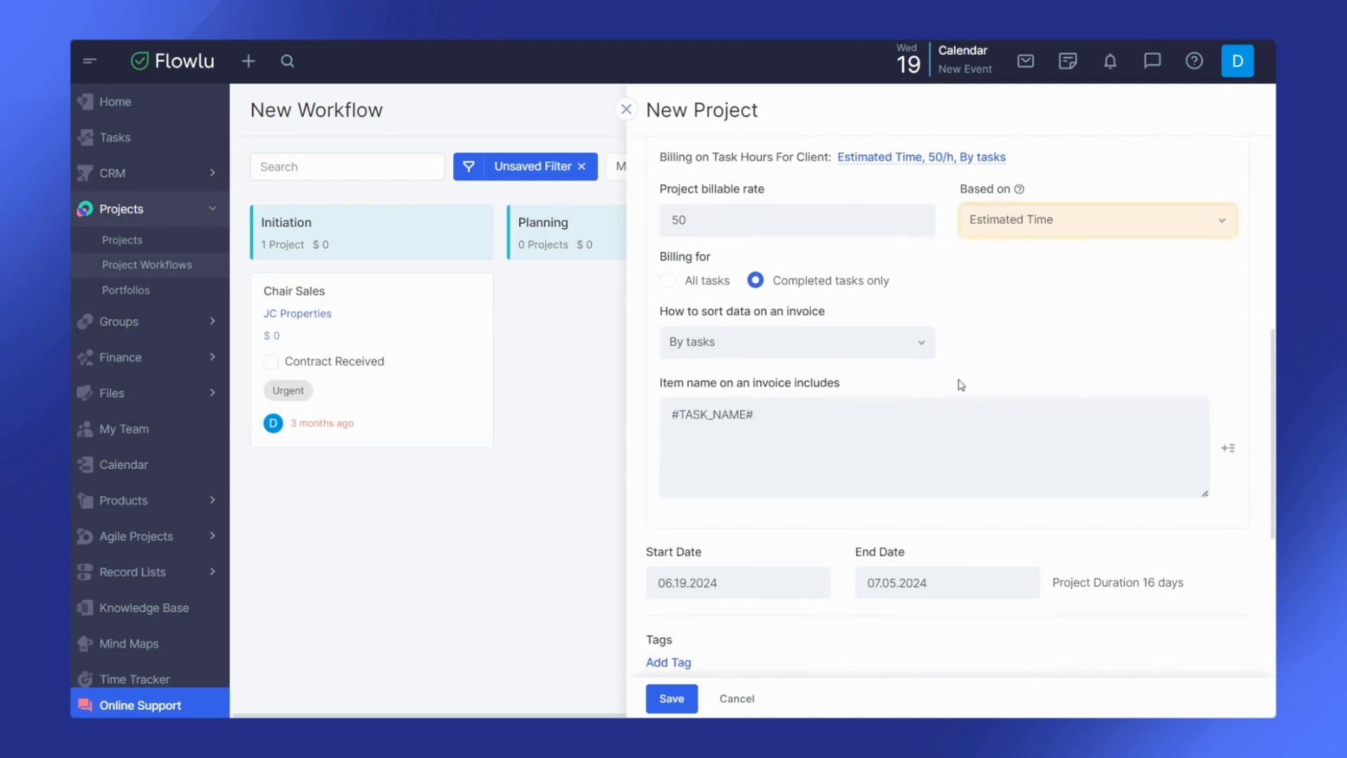
mouse_move(933, 394)
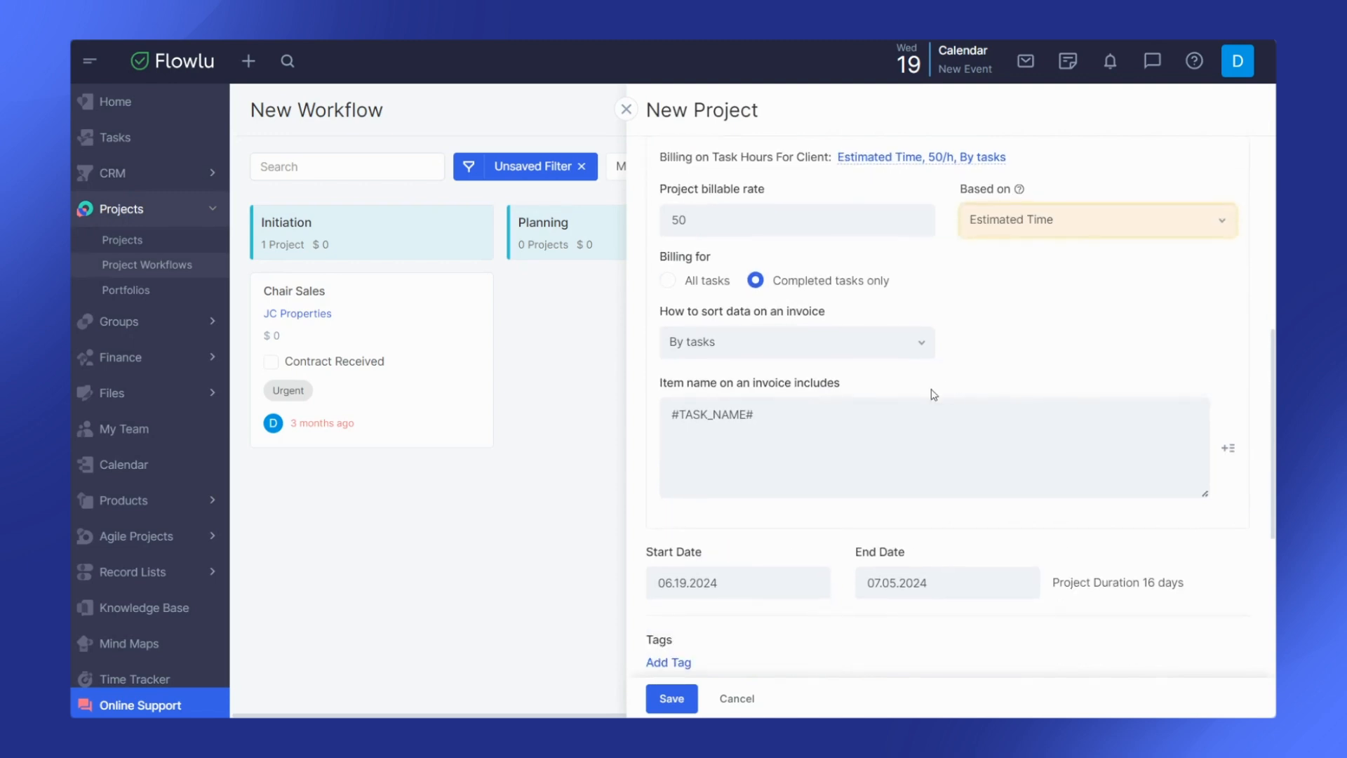
scroll(down, 3)
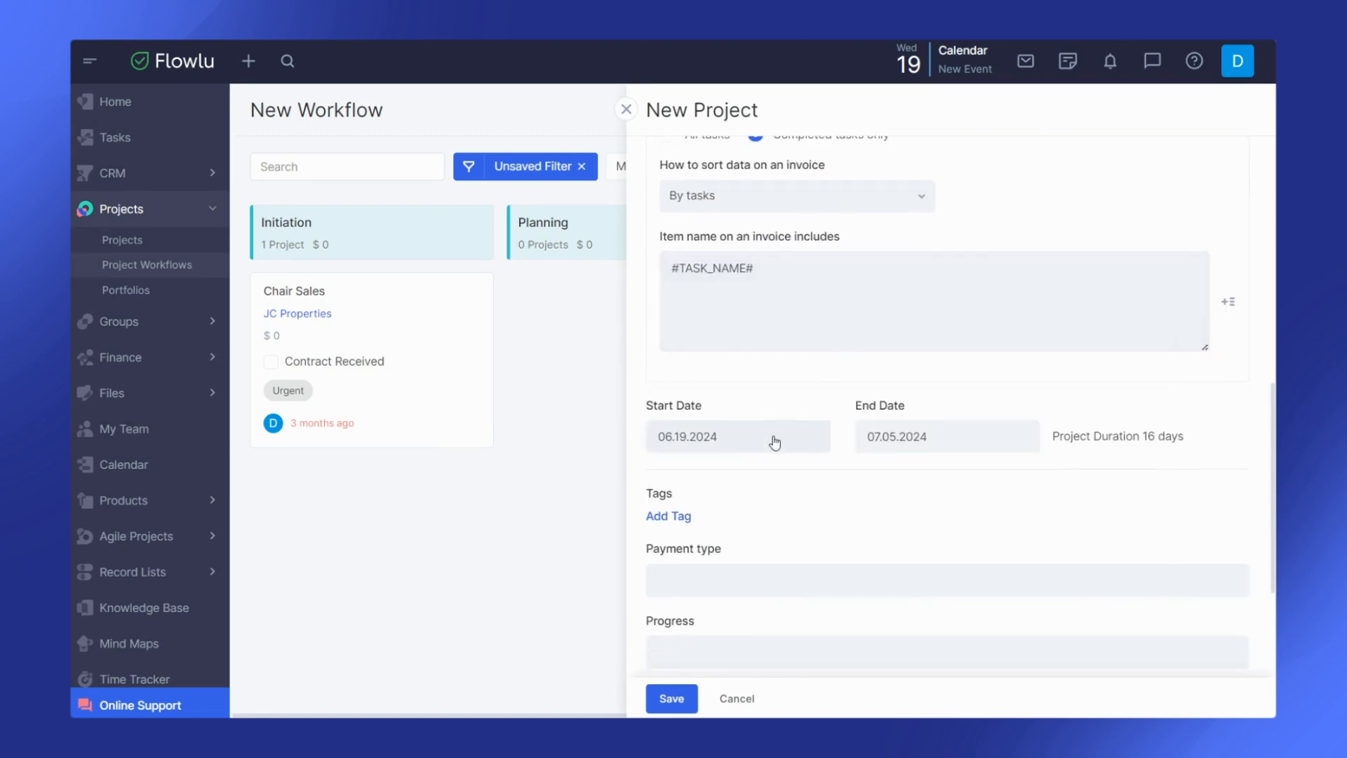
Bring up the end date calendar and tag the project Urgent.
click(945, 435)
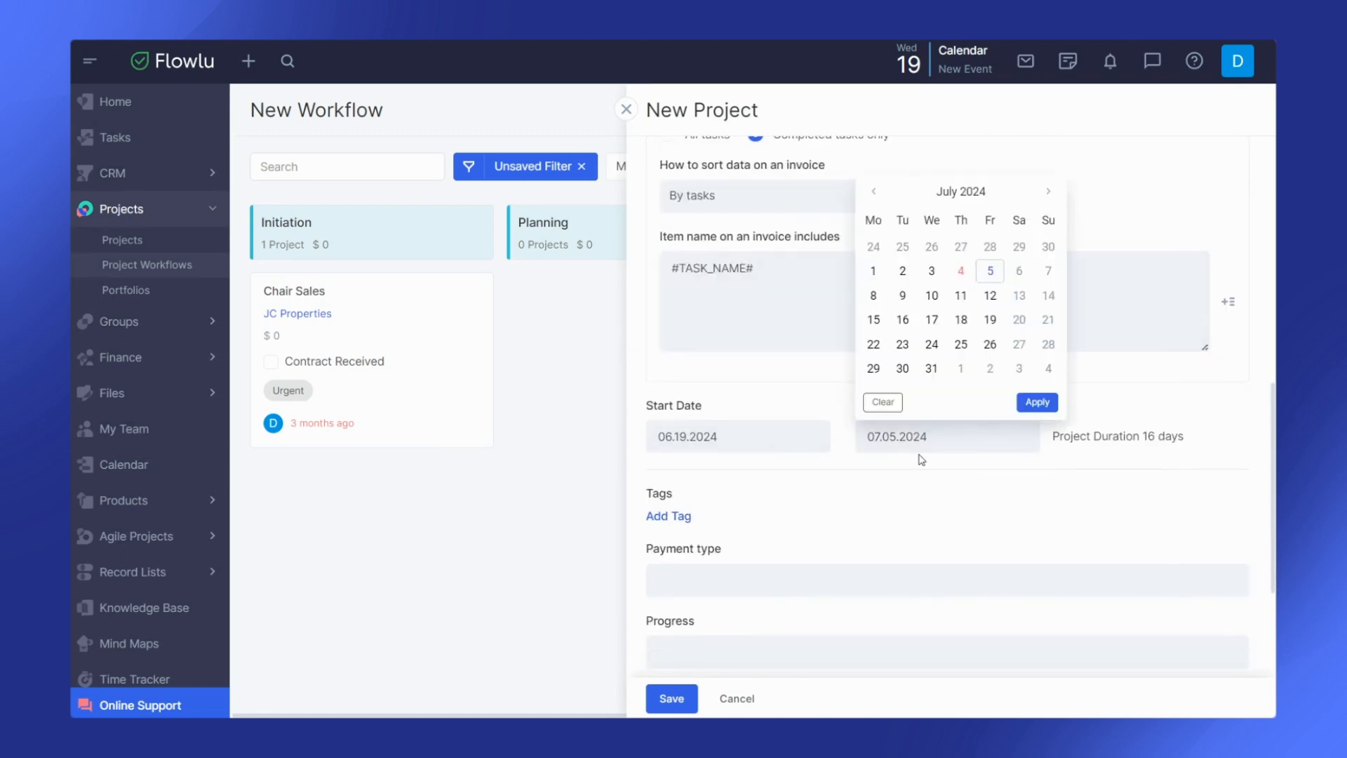
scroll(down, 3)
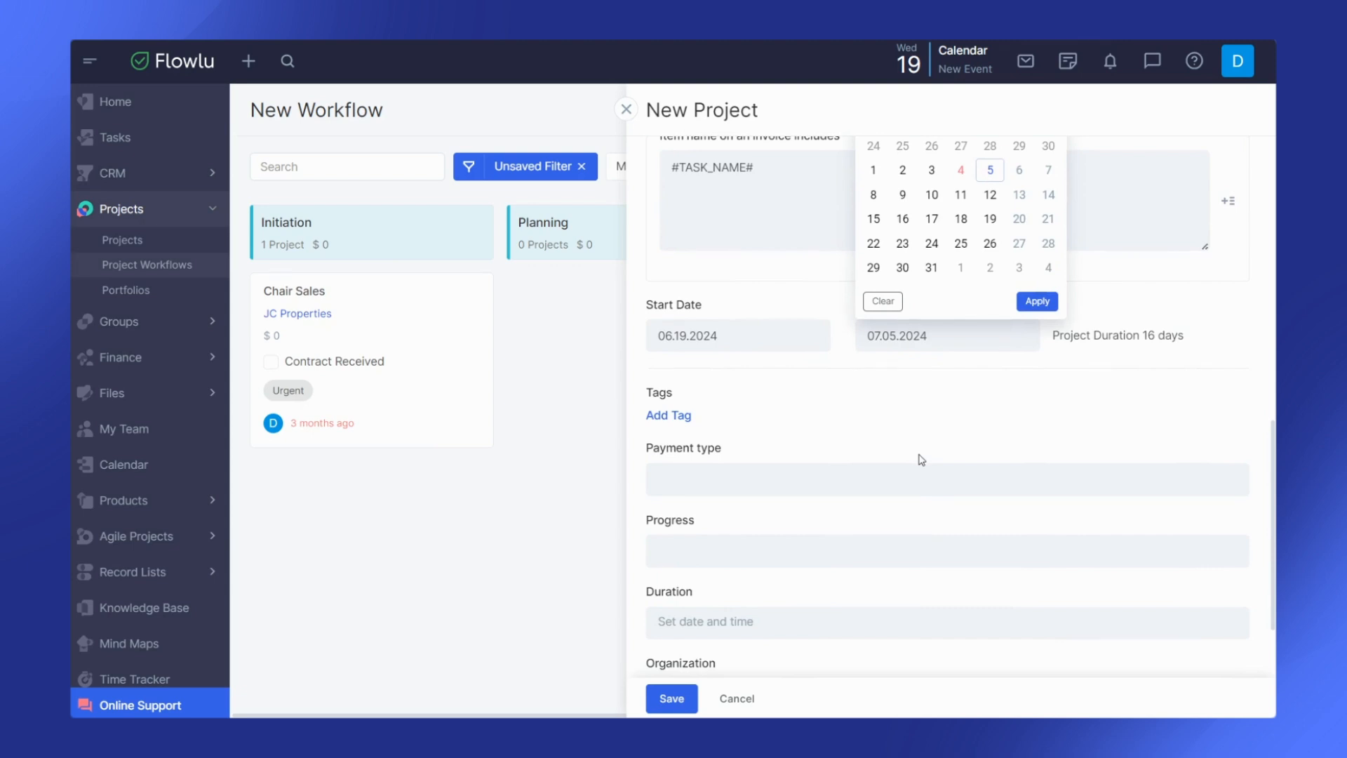
mouse_move(700, 492)
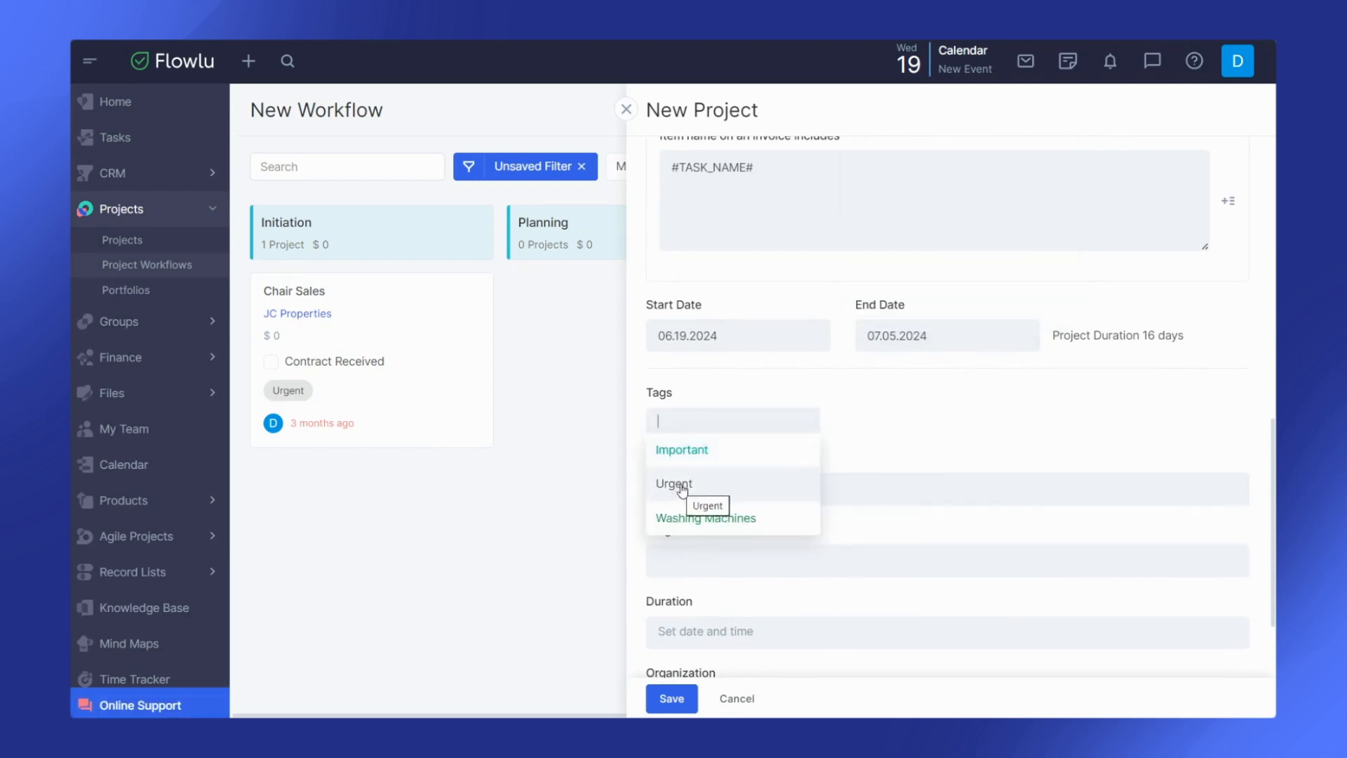
click(673, 484)
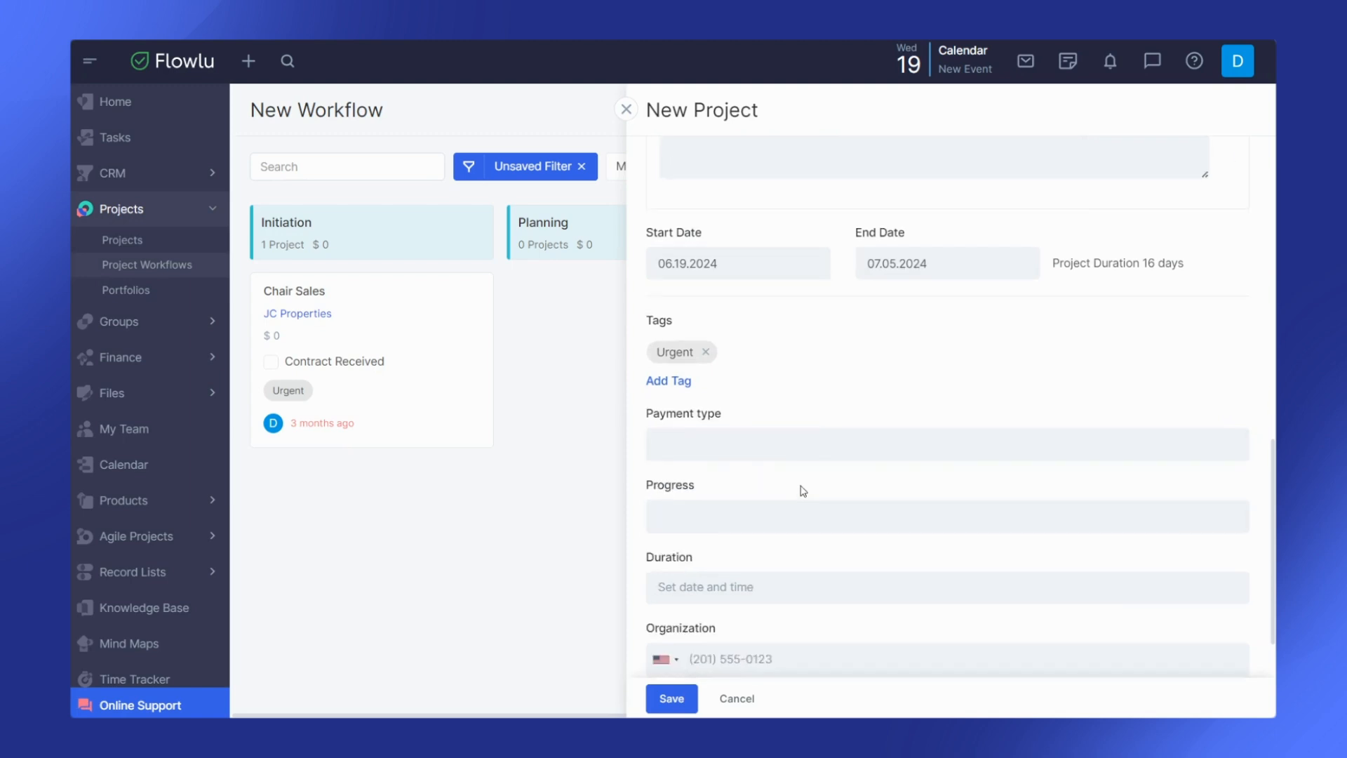
Save the new Bandwidth Sales project from the bottom of the form.
scroll(down, 3)
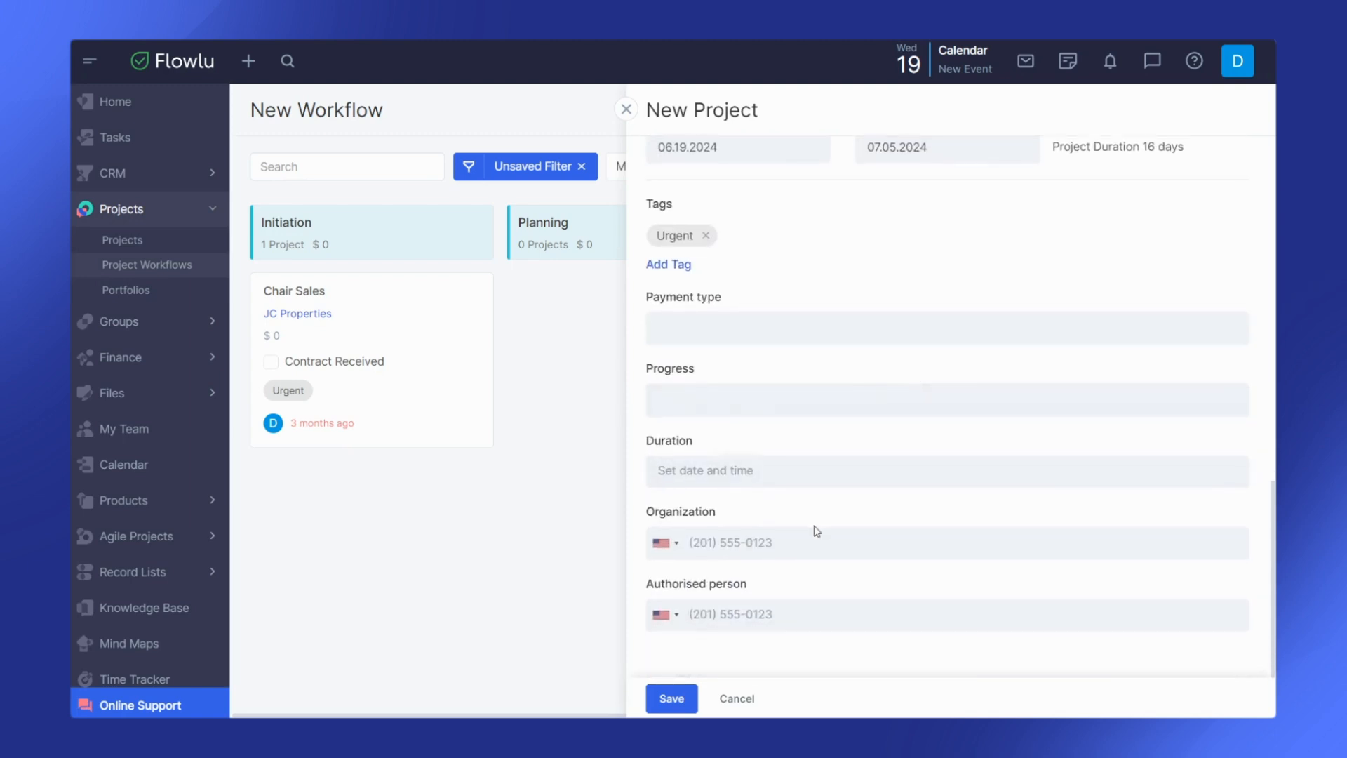
scroll(down, 3)
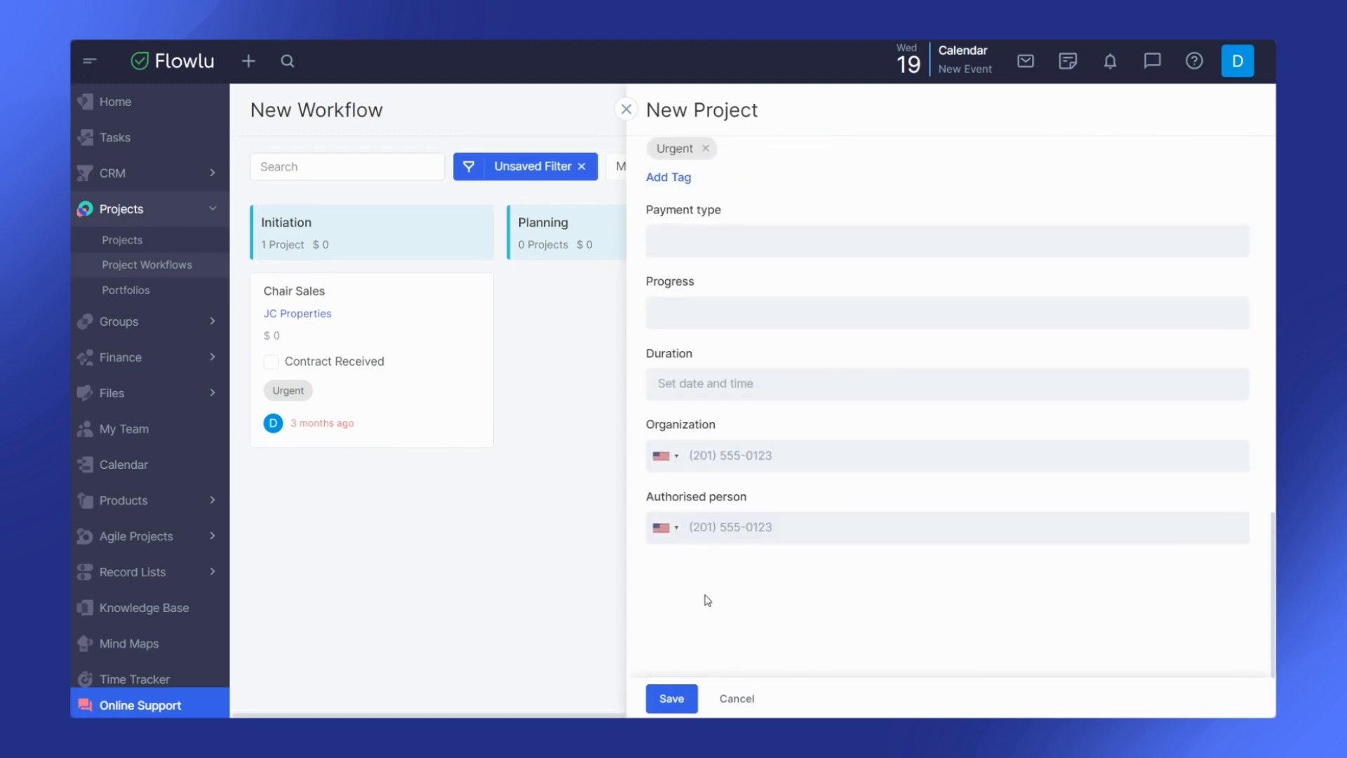
click(671, 697)
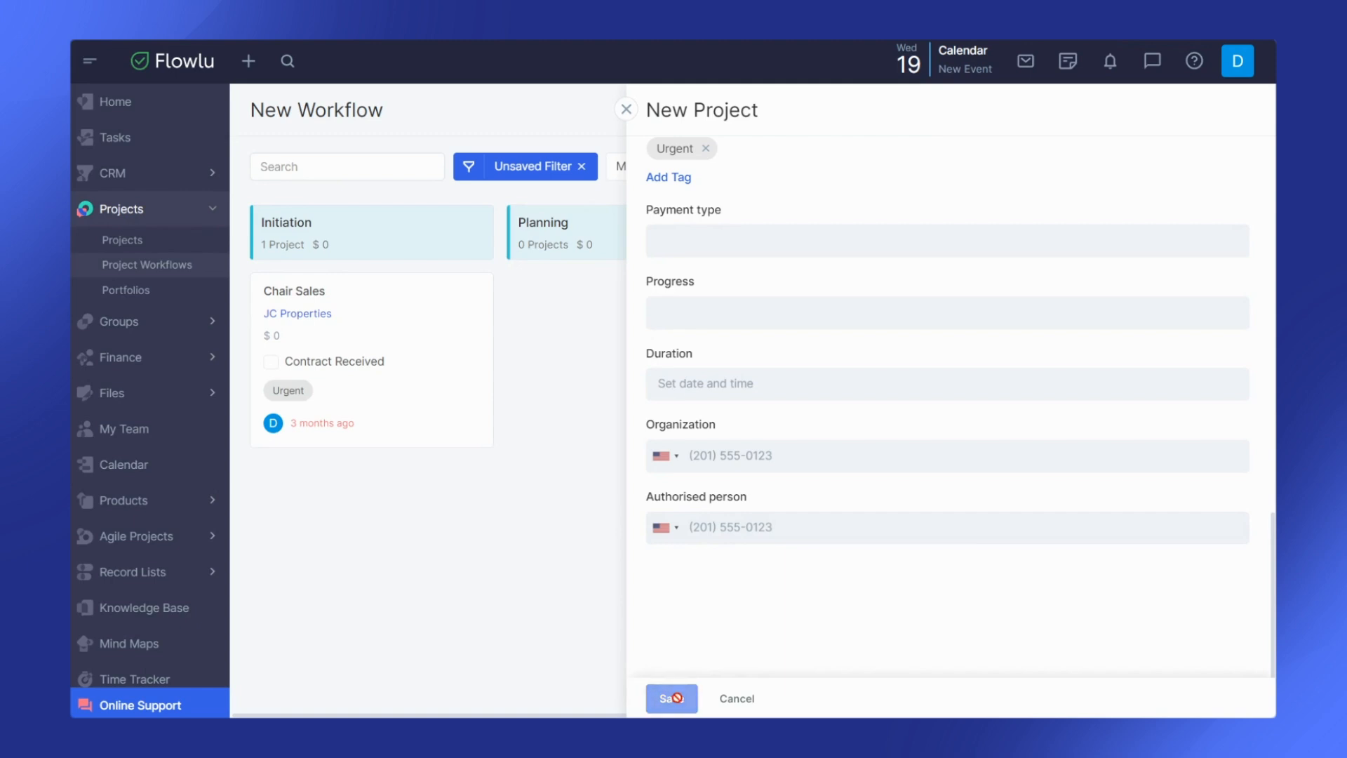